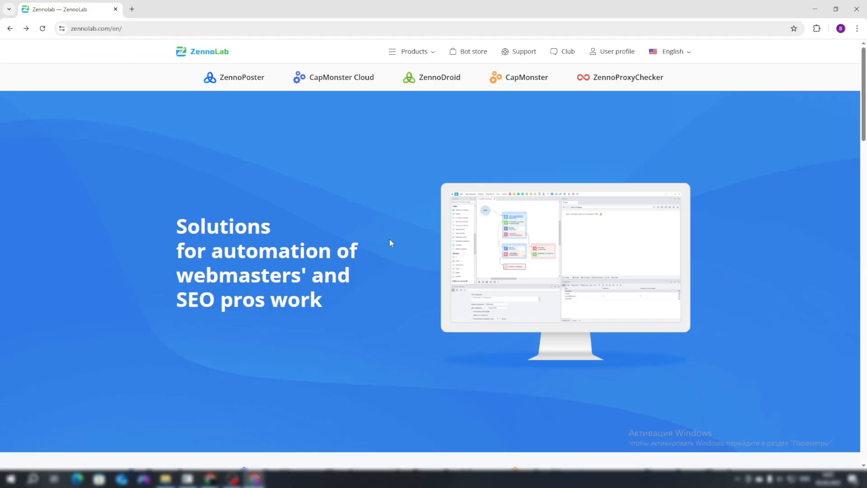
pyautogui.moveTo(622, 56)
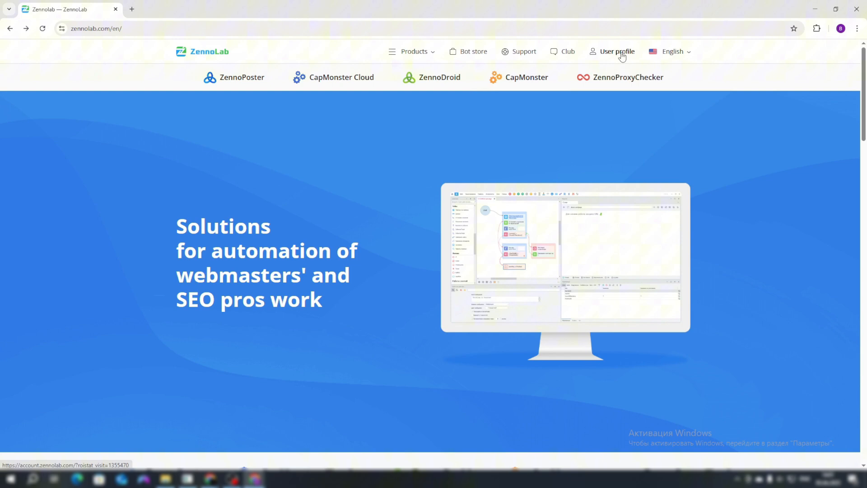
# Open the ZennoLab registration form and enter the email and password.
pyautogui.click(617, 51)
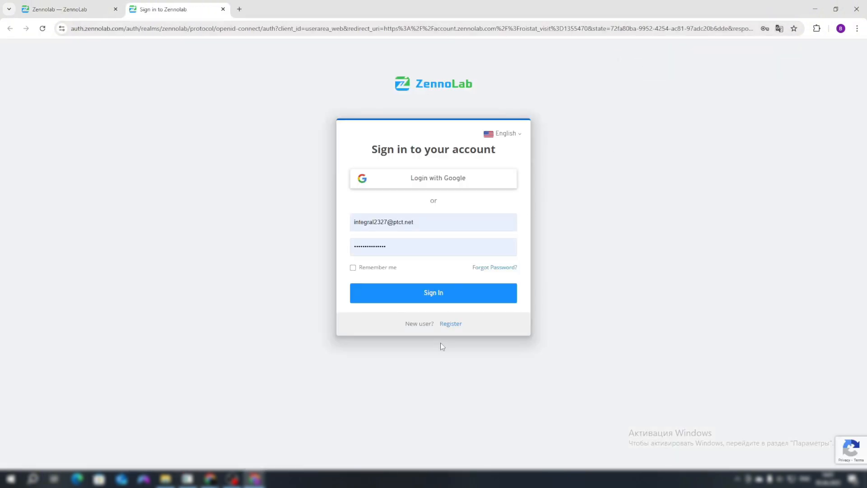
pyautogui.click(451, 323)
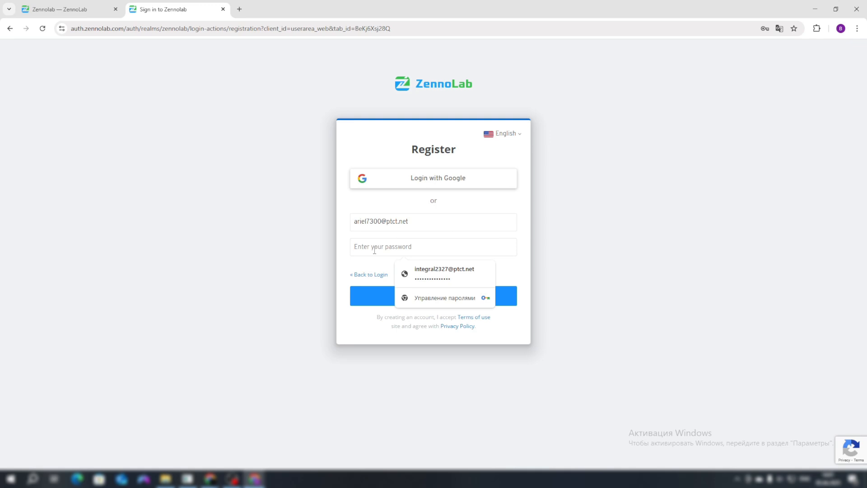
pyautogui.write('••')
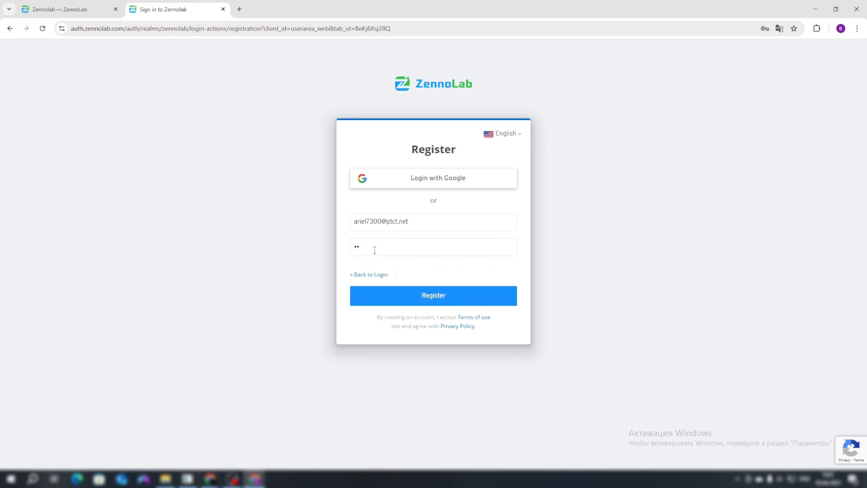
pyautogui.write('*')
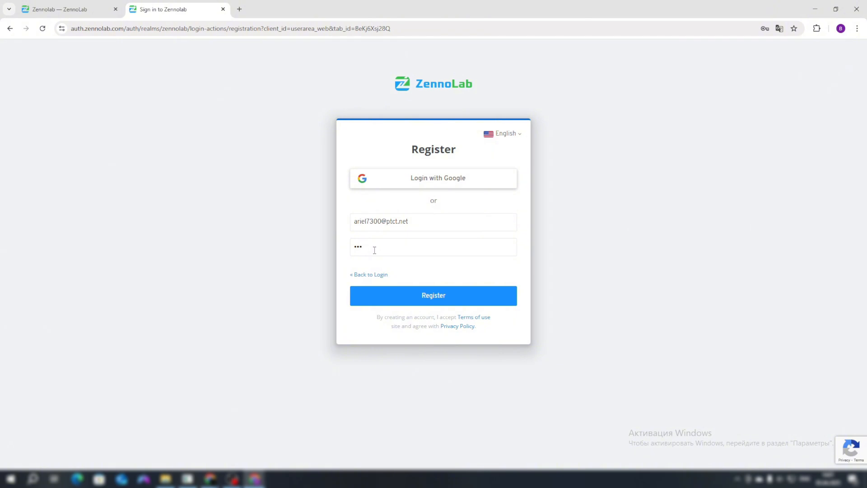
pyautogui.write('•')
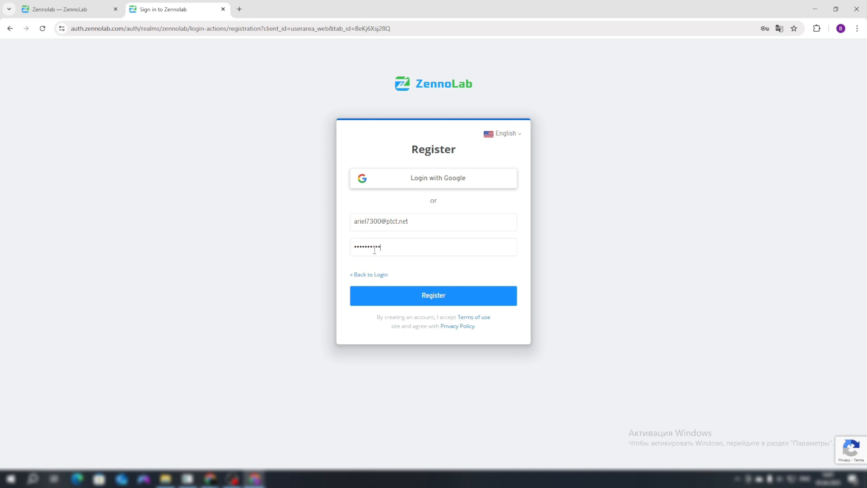
# Submit the registration, then select the boat pictures and verify the captcha.
pyautogui.click(434, 295)
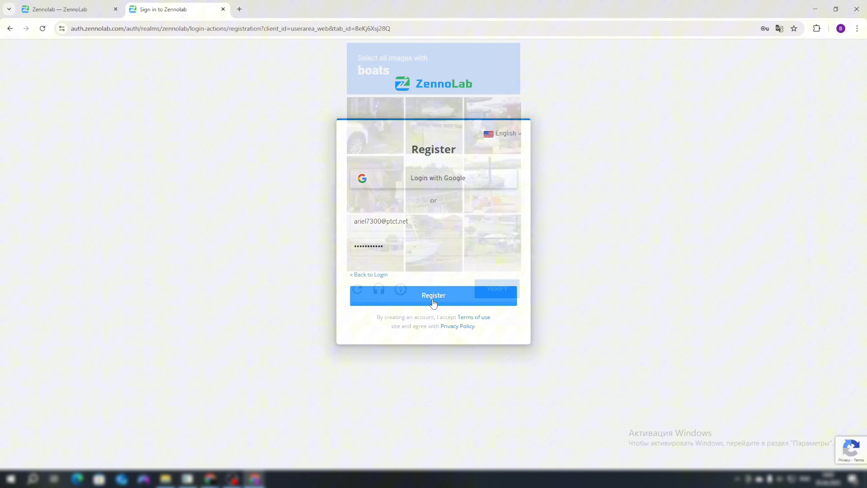
pyautogui.click(434, 296)
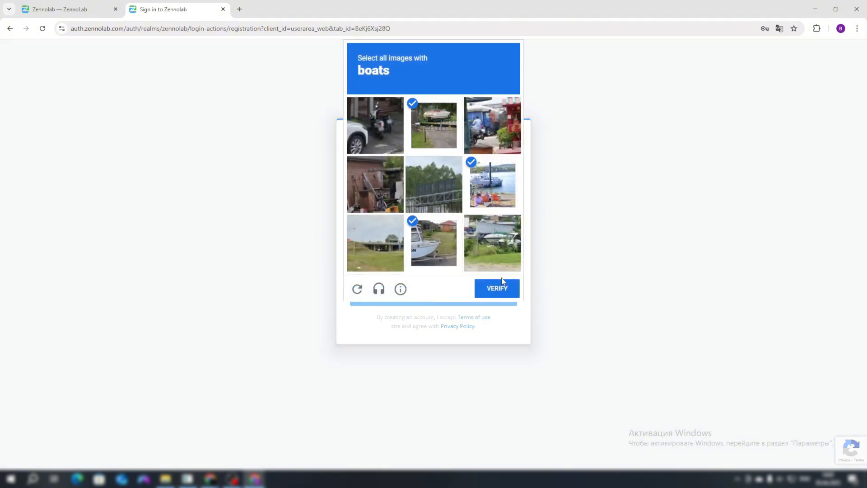
pyautogui.click(497, 288)
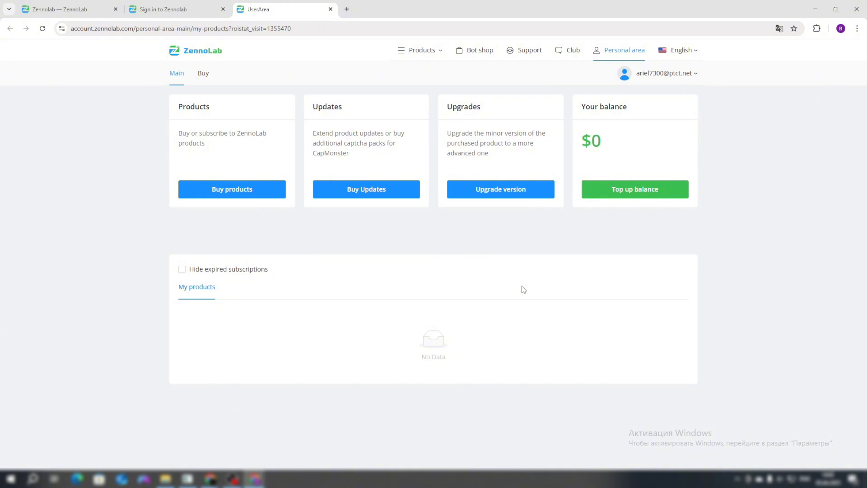
pyautogui.moveTo(356, 286)
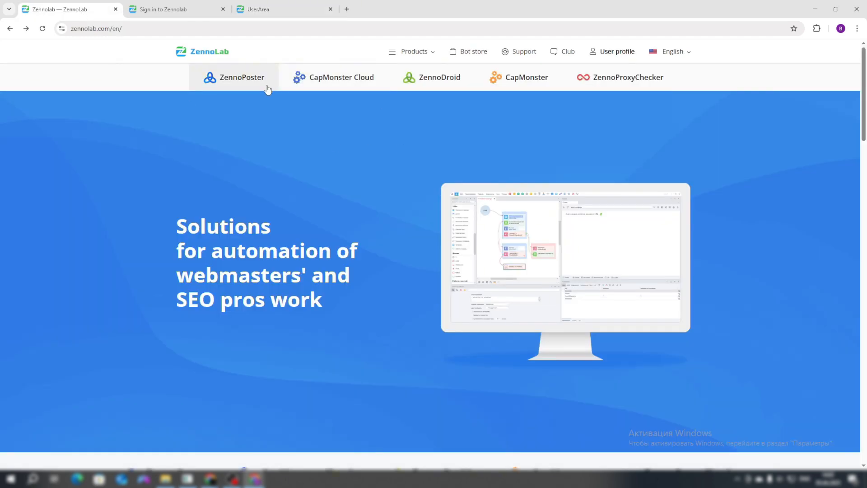
# Open the ZennoPoster product page and view the $37/month Professional plan cost.
pyautogui.click(242, 77)
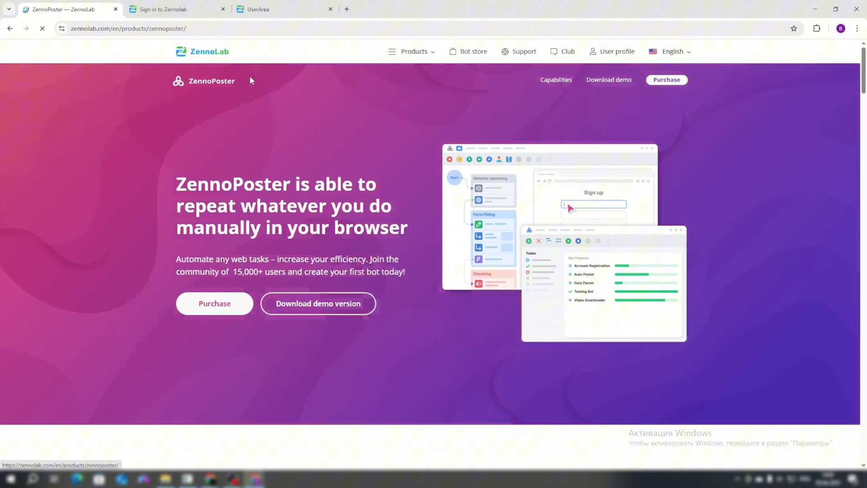
pyautogui.scroll(-3)
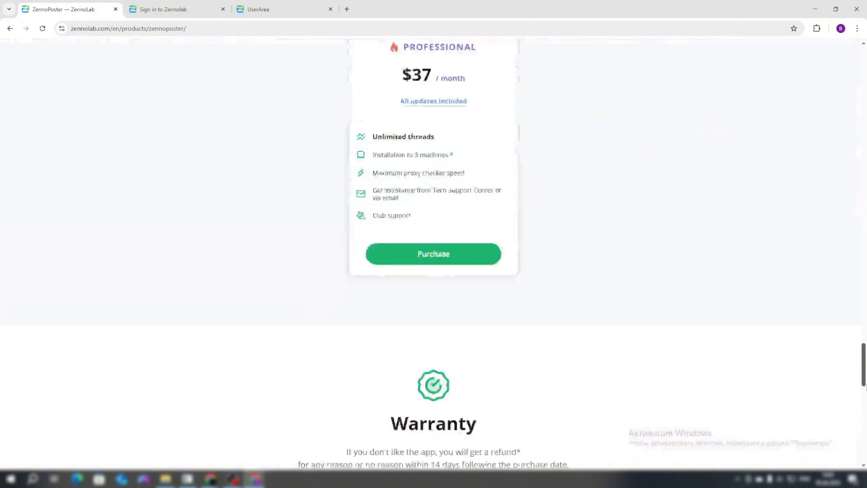
pyautogui.scroll(3)
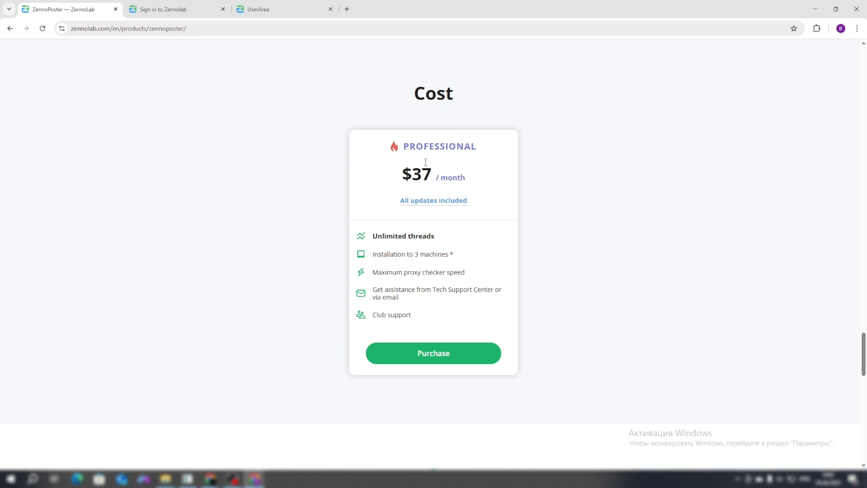
pyautogui.moveTo(495, 202)
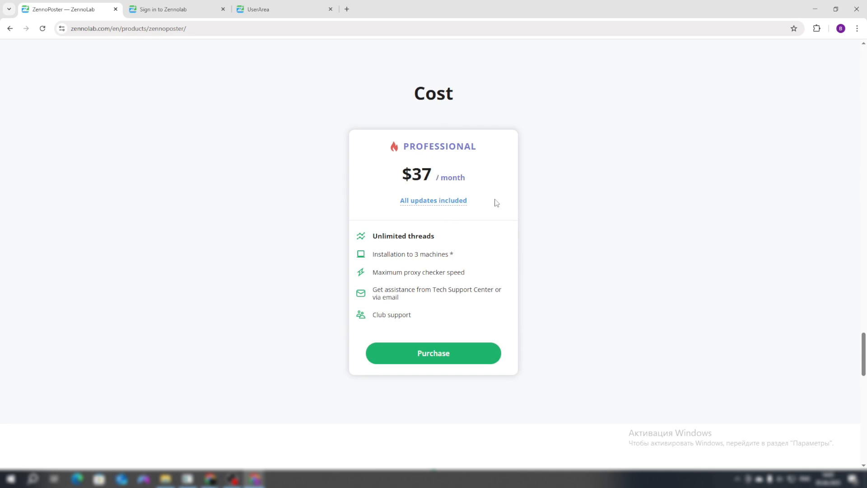
pyautogui.moveTo(332, 224)
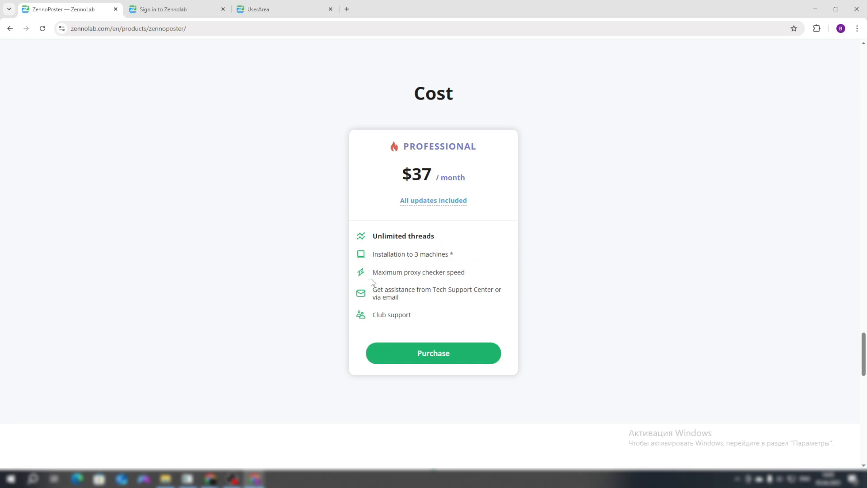
pyautogui.moveTo(451, 259)
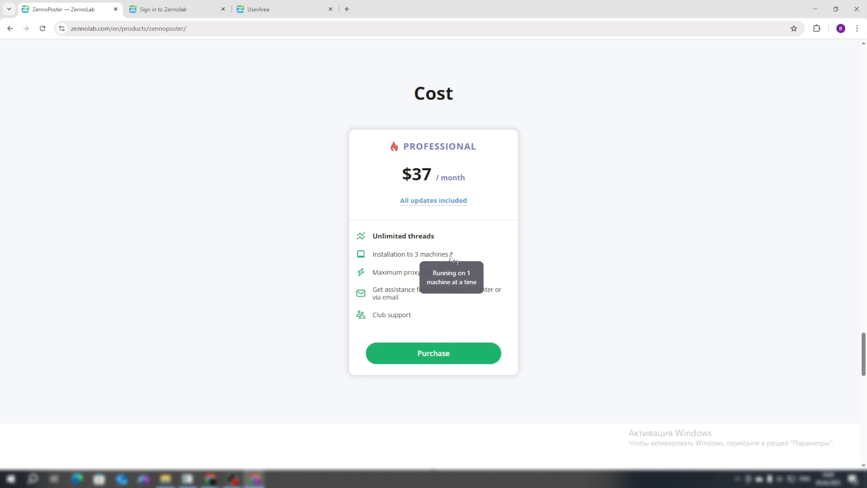
pyautogui.moveTo(808, 317)
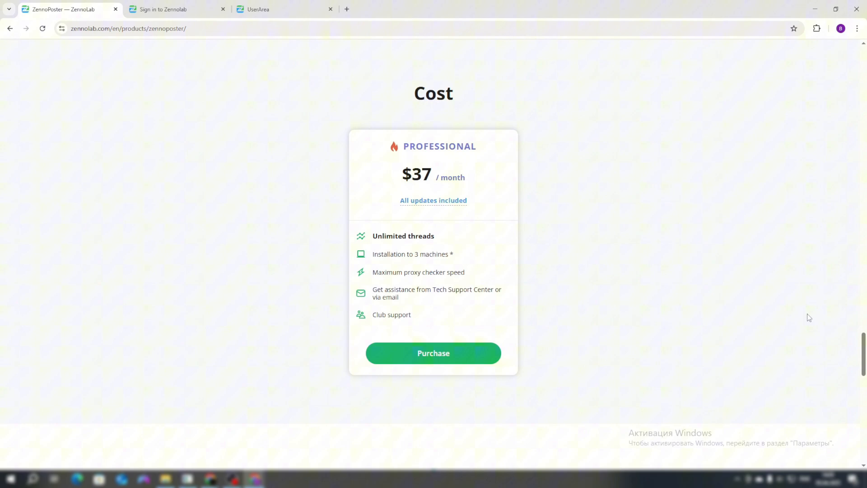
# Request the ZennoPoster demo through the Marquiz form using the name ZennoLab.
pyautogui.scroll(3)
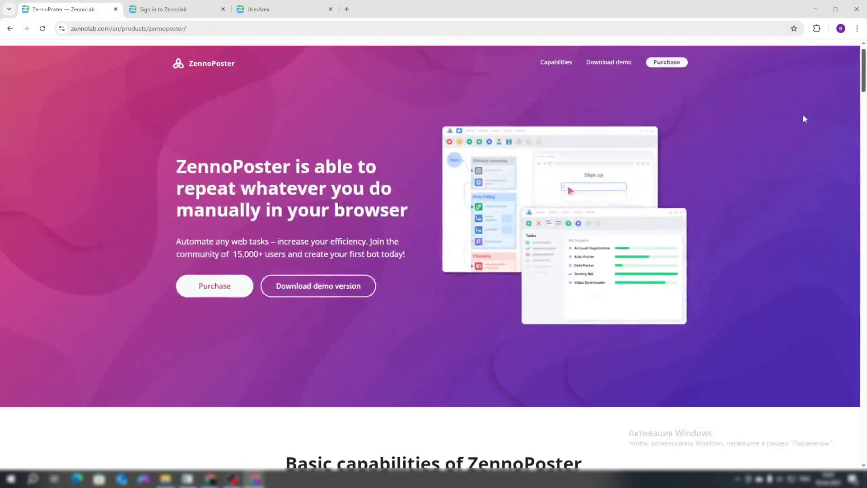
pyautogui.moveTo(327, 293)
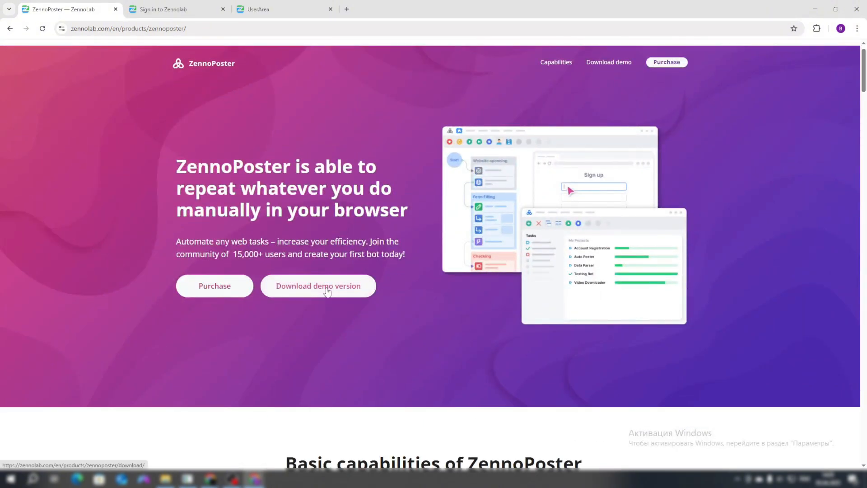
pyautogui.click(318, 286)
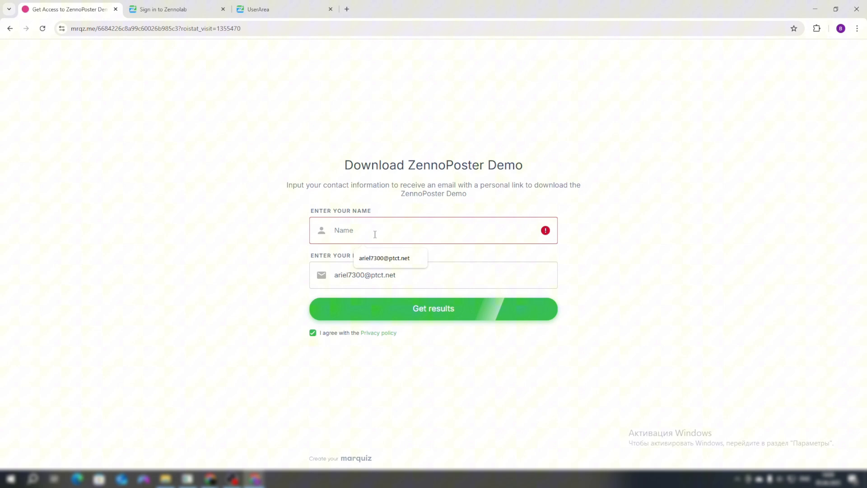
pyautogui.write('ZennoLab')
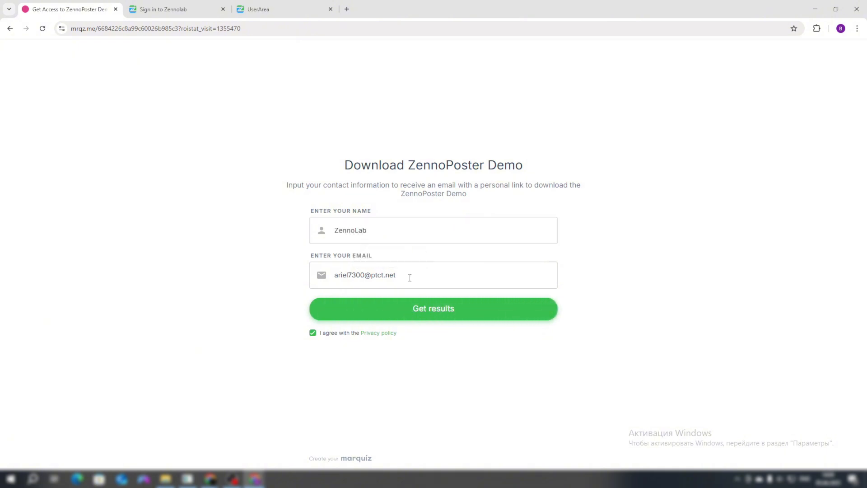
pyautogui.click(434, 309)
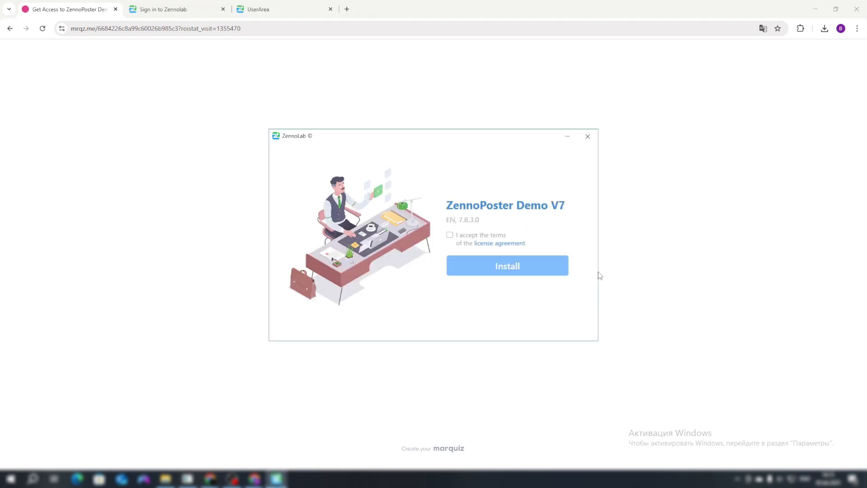
pyautogui.click(508, 266)
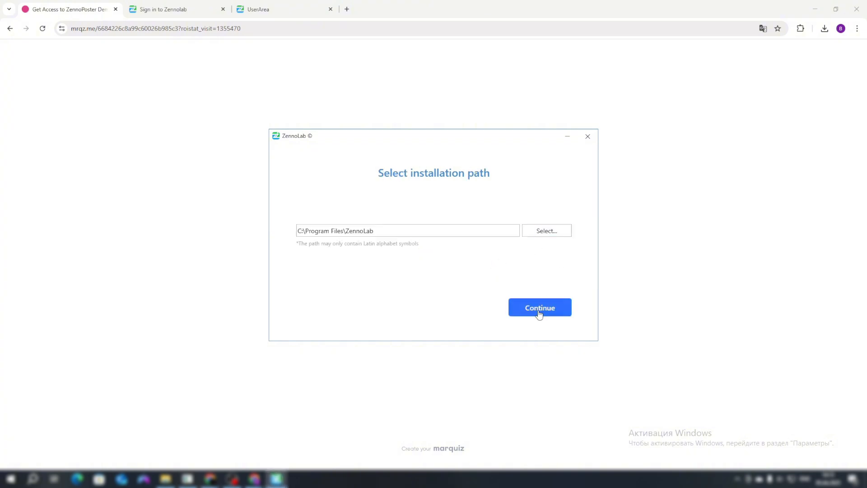
pyautogui.click(540, 307)
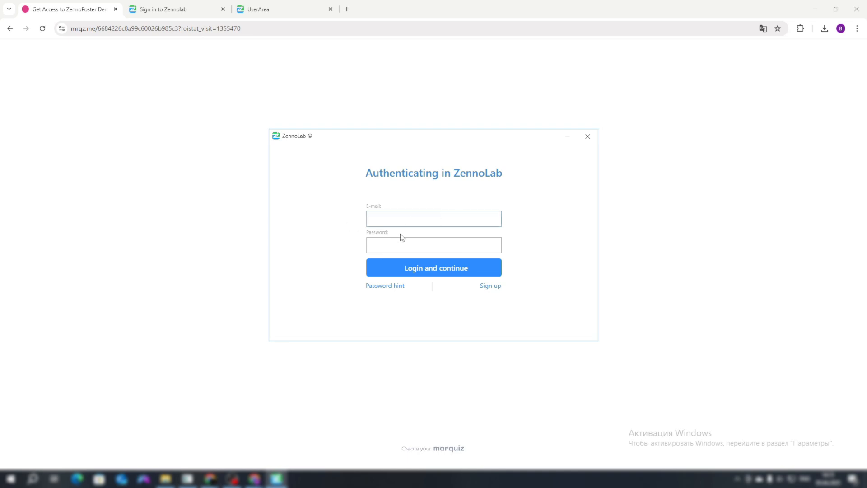
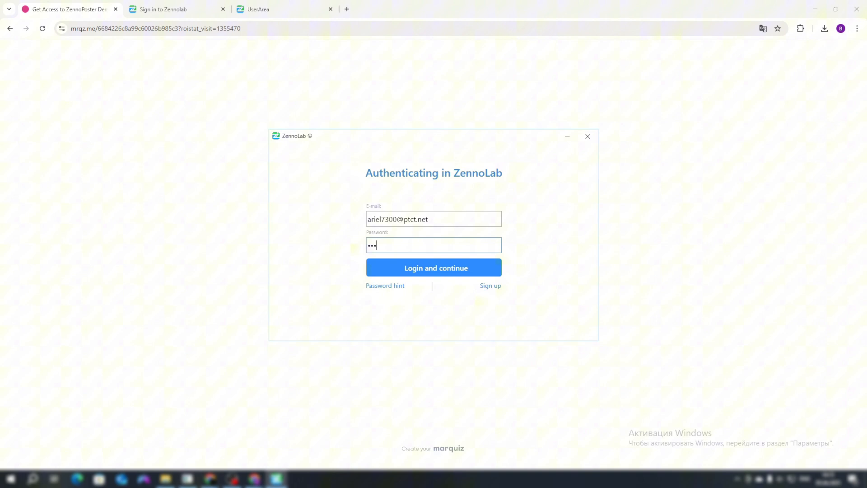
pyautogui.write('password')
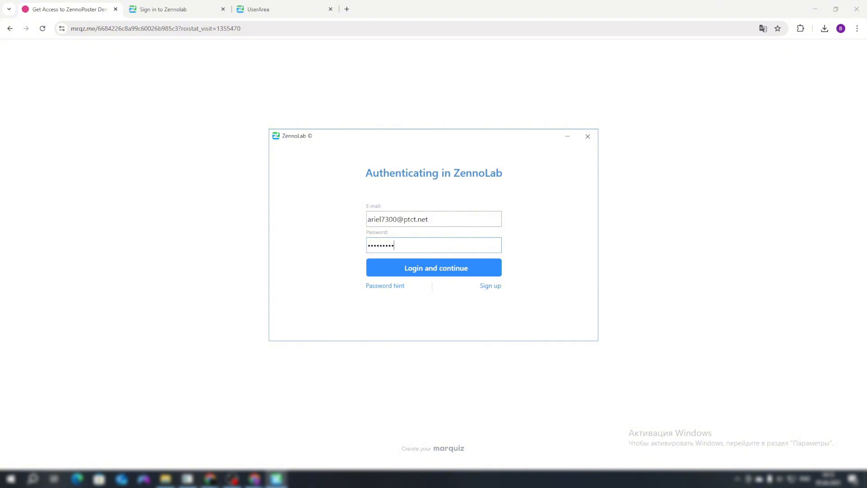
pyautogui.click(433, 268)
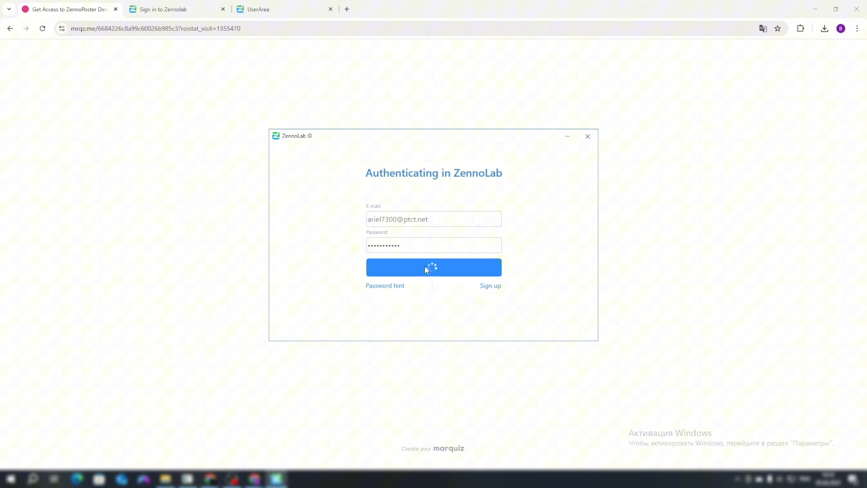
pyautogui.click(434, 268)
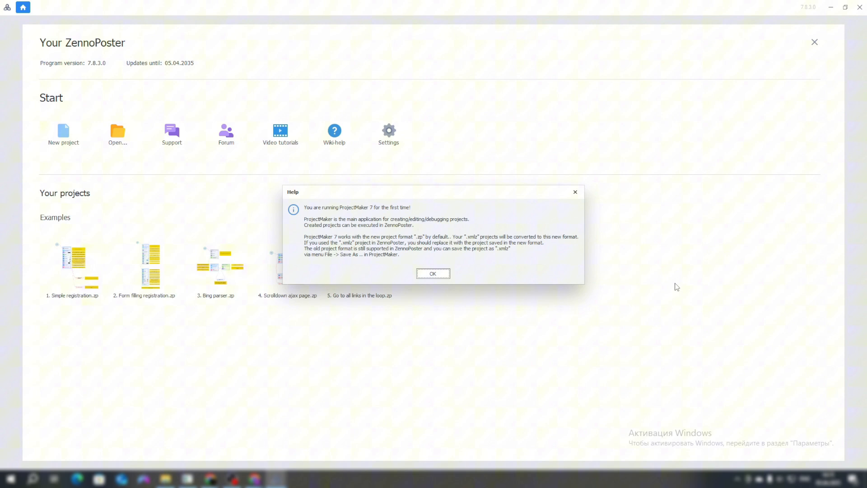
# Dismiss the first-run help notice and open ProjectMaker Settings from the Start screen.
pyautogui.click(433, 273)
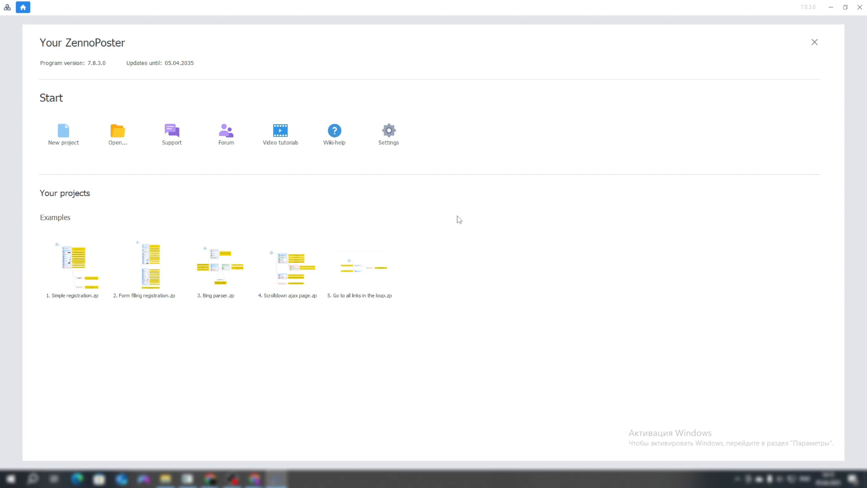
pyautogui.click(389, 131)
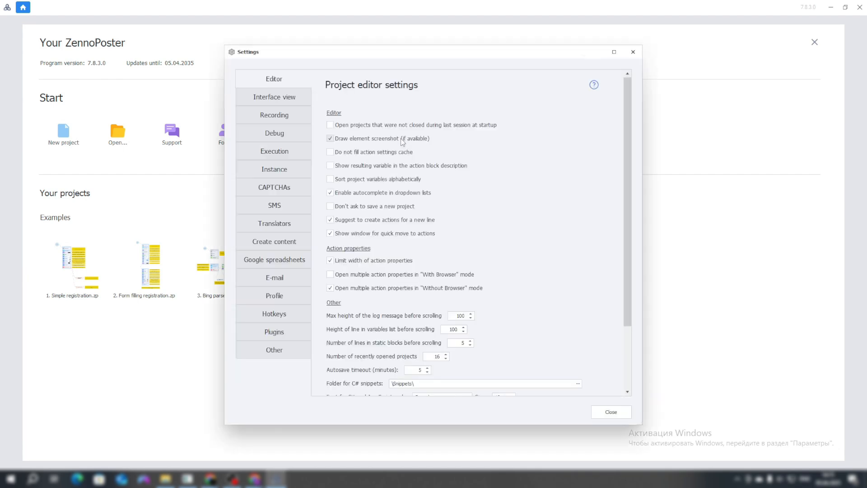
# Set the interface to Dark (beta) with the Classic2 editor style.
pyautogui.click(273, 96)
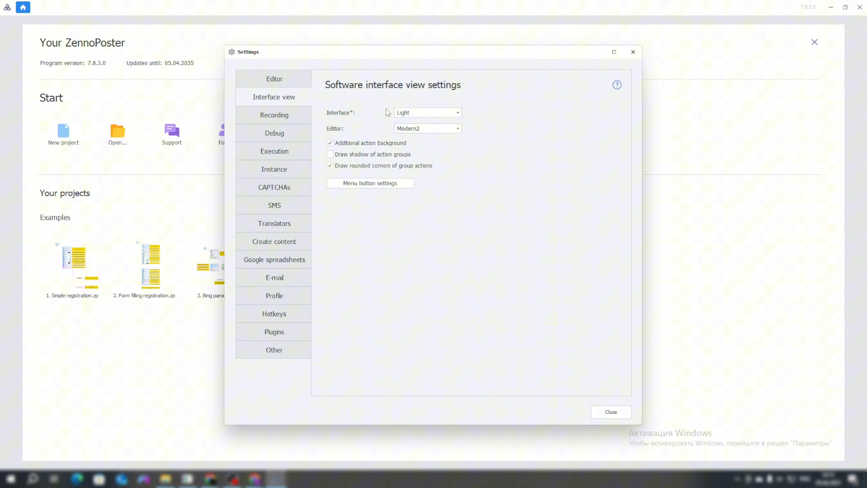
pyautogui.click(428, 113)
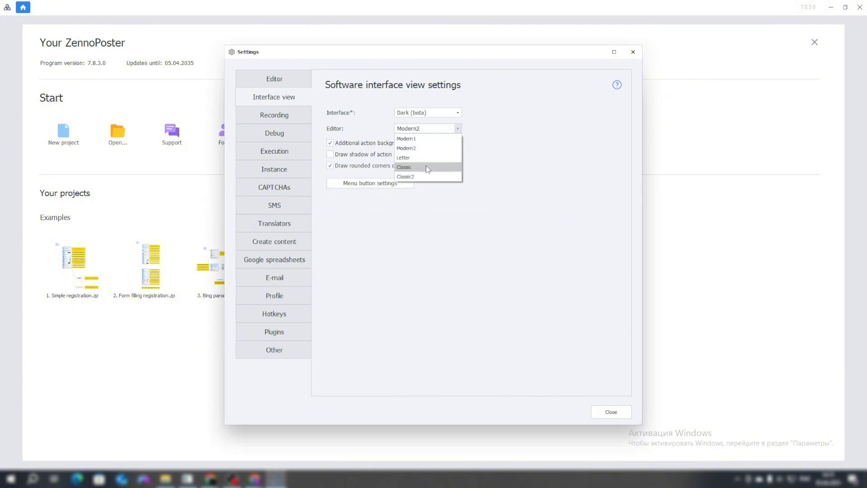
pyautogui.click(405, 176)
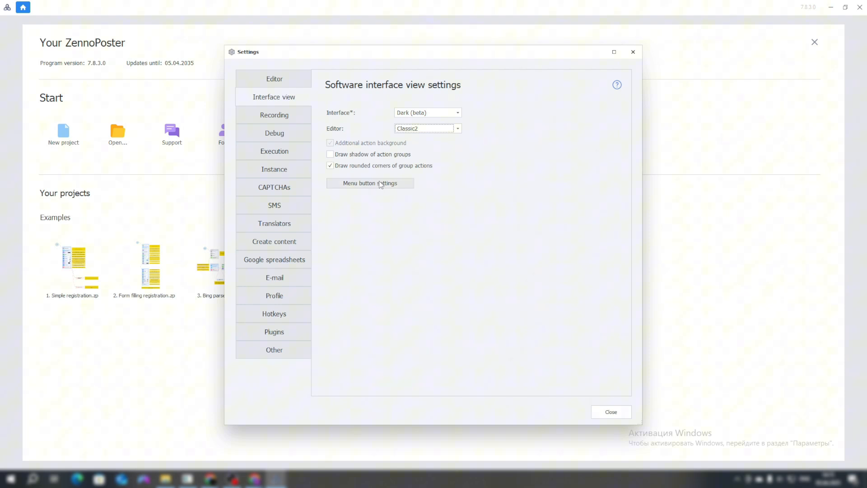
# Enable the E-mail processing and Regexp tester menu buttons and save.
pyautogui.click(370, 183)
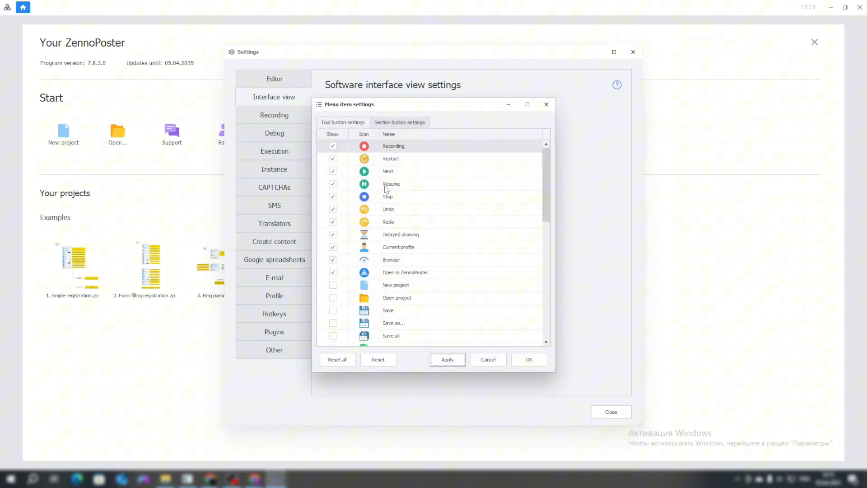
pyautogui.scroll(-3)
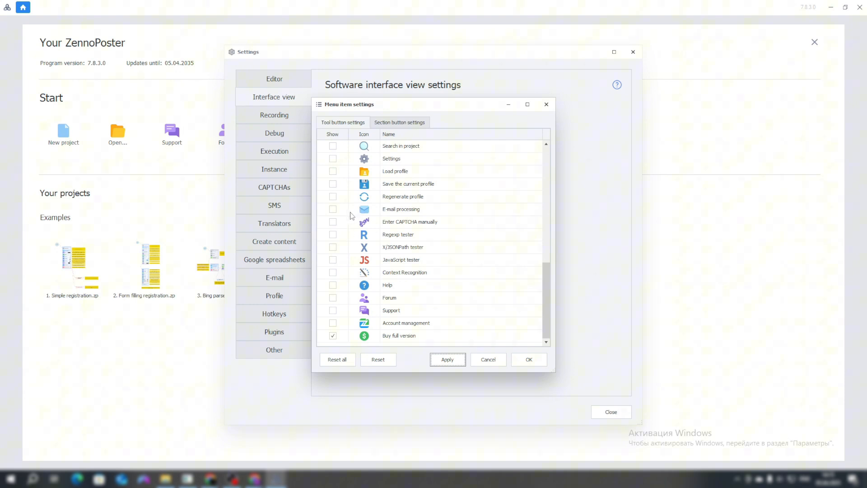
pyautogui.click(332, 210)
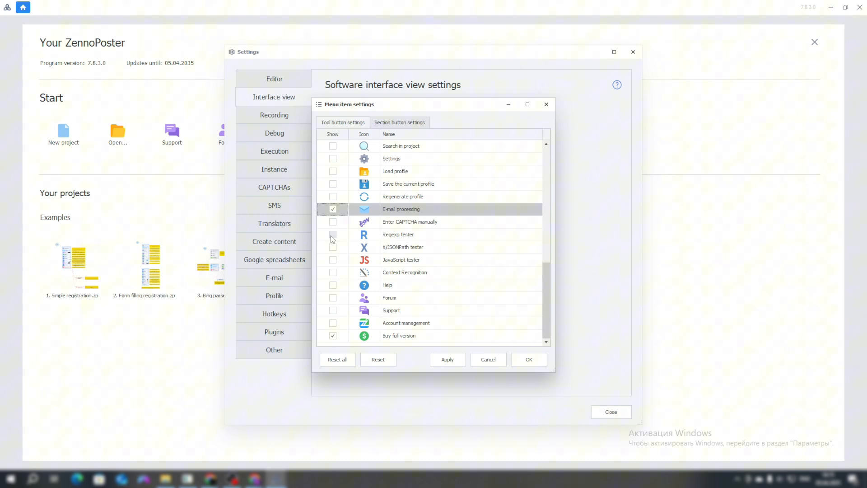
pyautogui.click(332, 235)
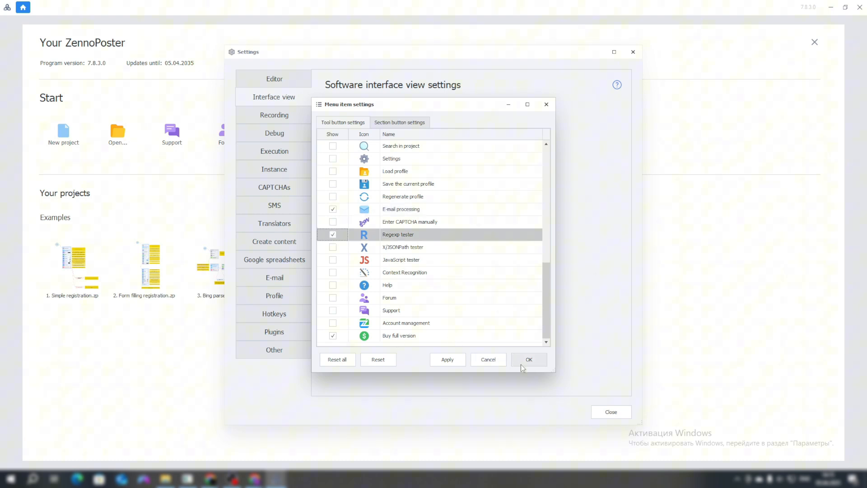
pyautogui.click(530, 360)
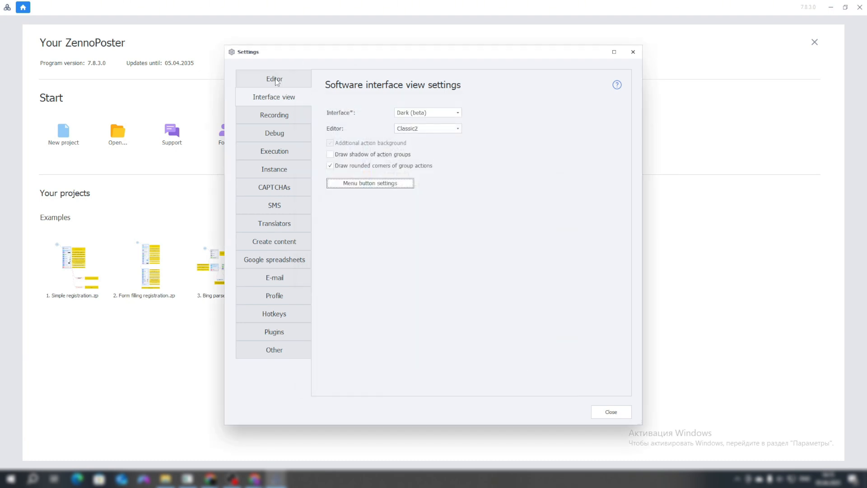
# Step through the Editor, Debug, Execution and Instance settings to the CAPTCHAs page.
pyautogui.click(273, 79)
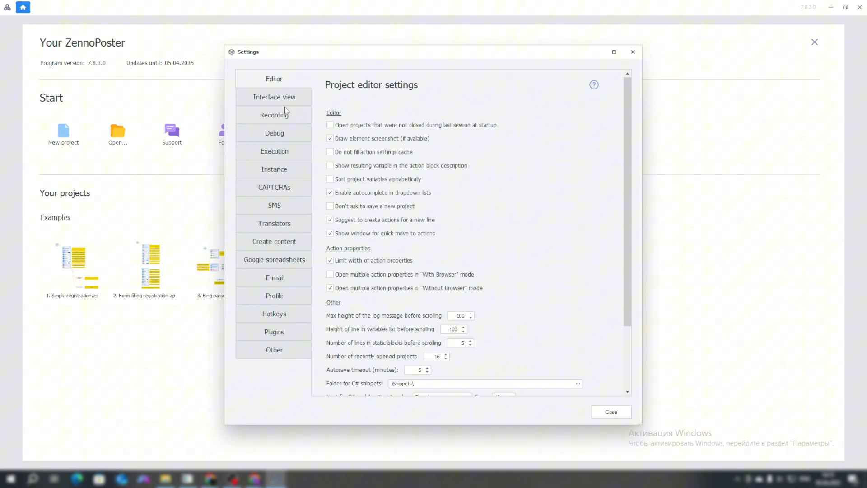
pyautogui.click(274, 133)
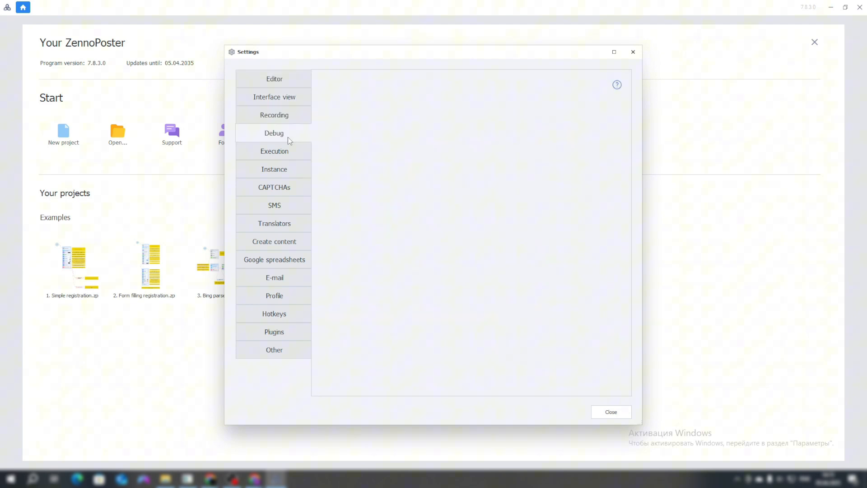
pyautogui.click(275, 151)
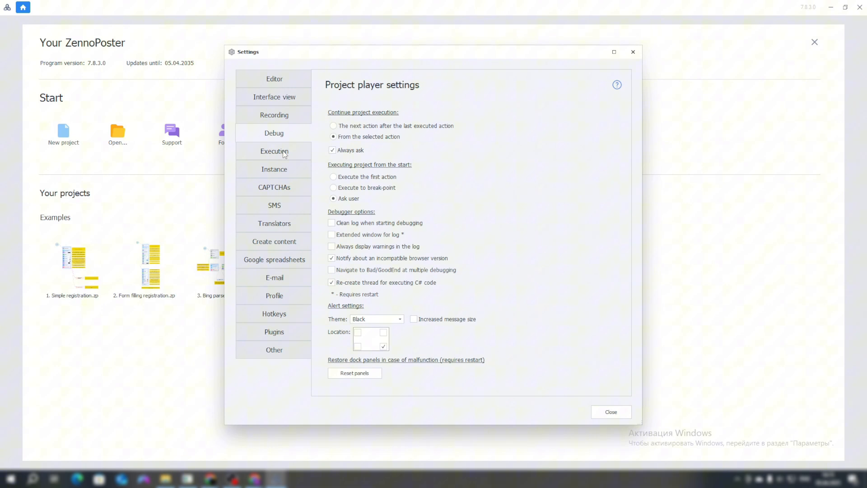
pyautogui.click(274, 151)
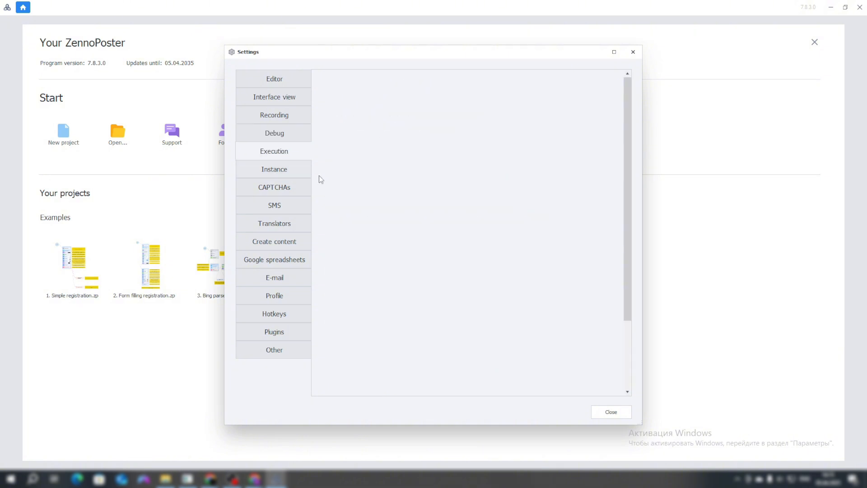
pyautogui.click(274, 169)
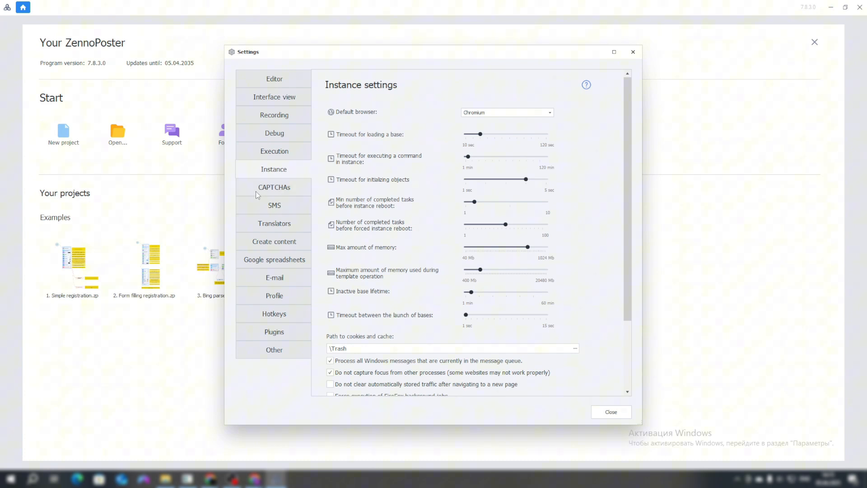
pyautogui.click(274, 187)
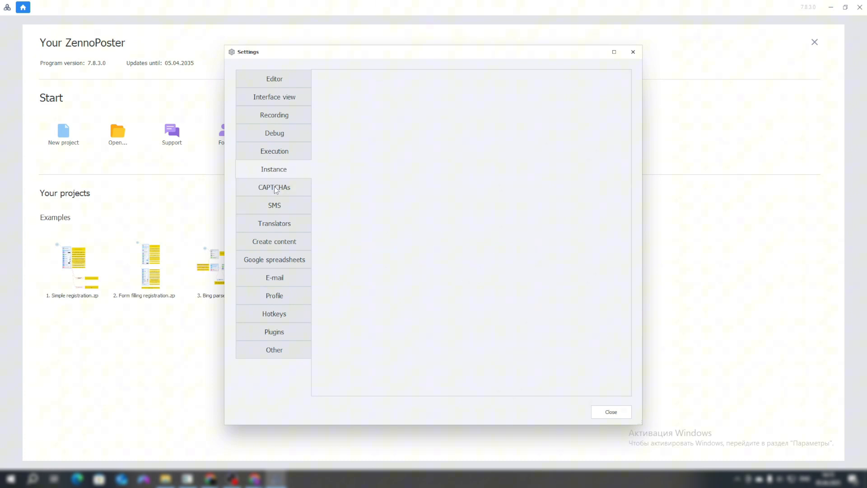
pyautogui.click(274, 187)
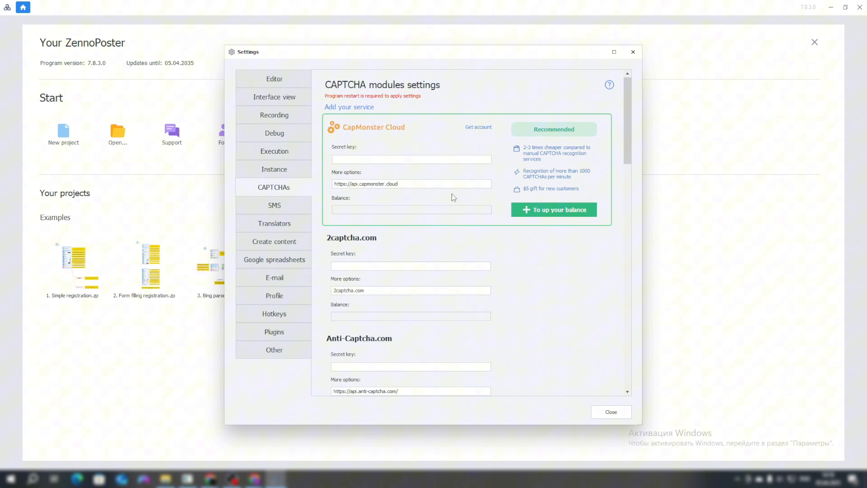
# Look over the CAPTCHA service fields, then switch to the SMS settings page.
pyautogui.scroll(-3)
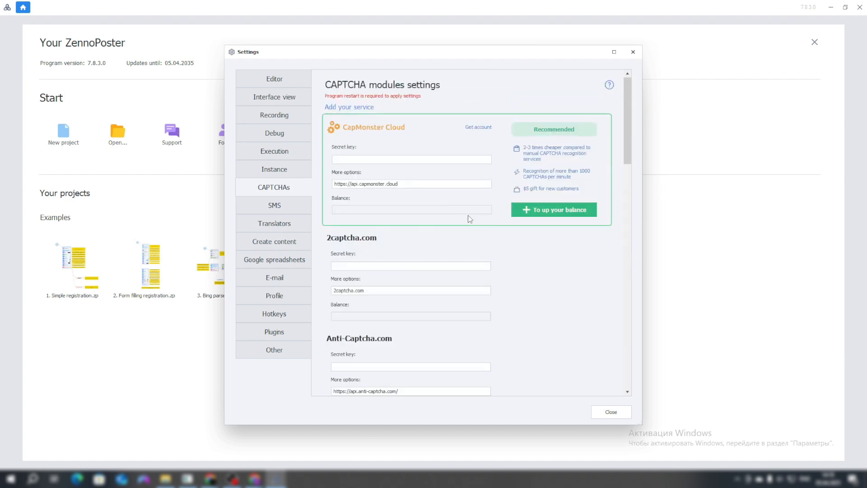
pyautogui.click(388, 159)
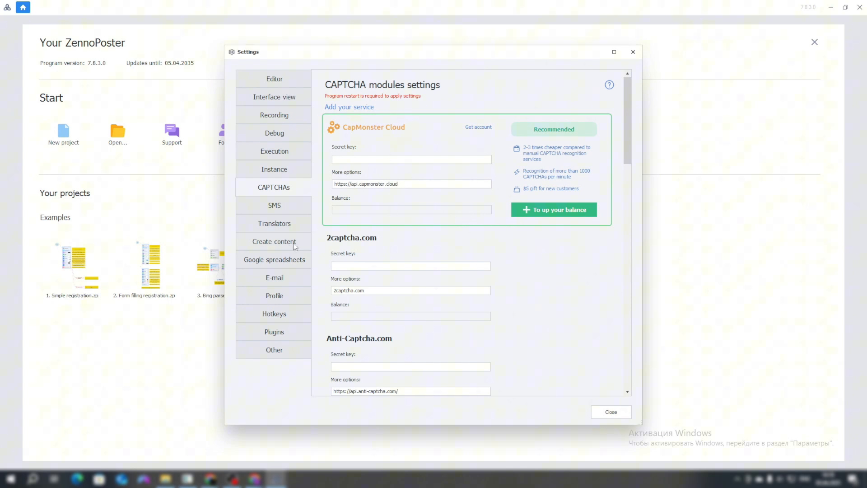
pyautogui.moveTo(386, 284)
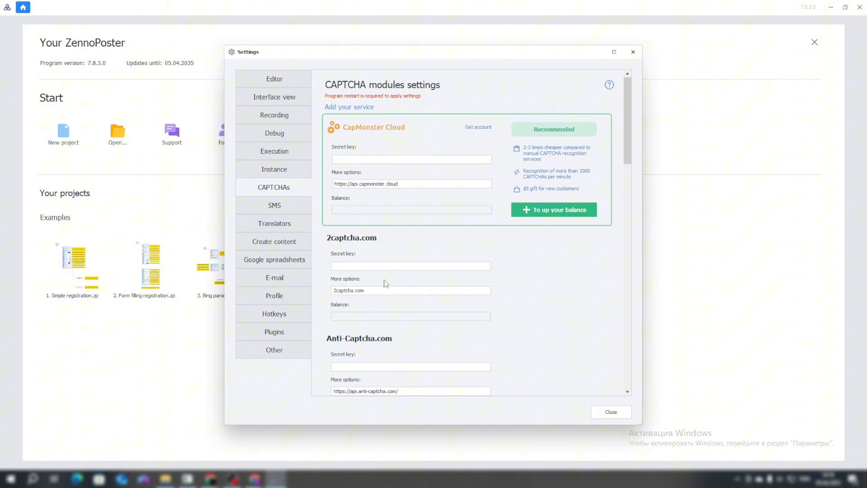
pyautogui.moveTo(292, 218)
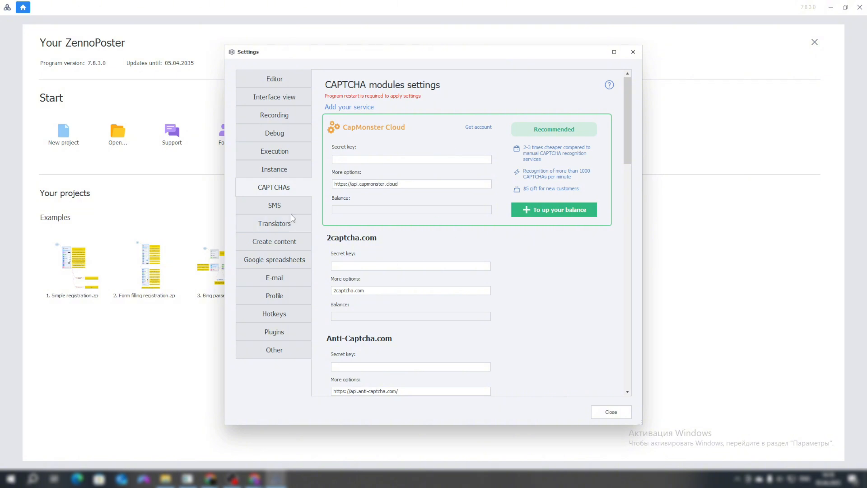
pyautogui.click(410, 209)
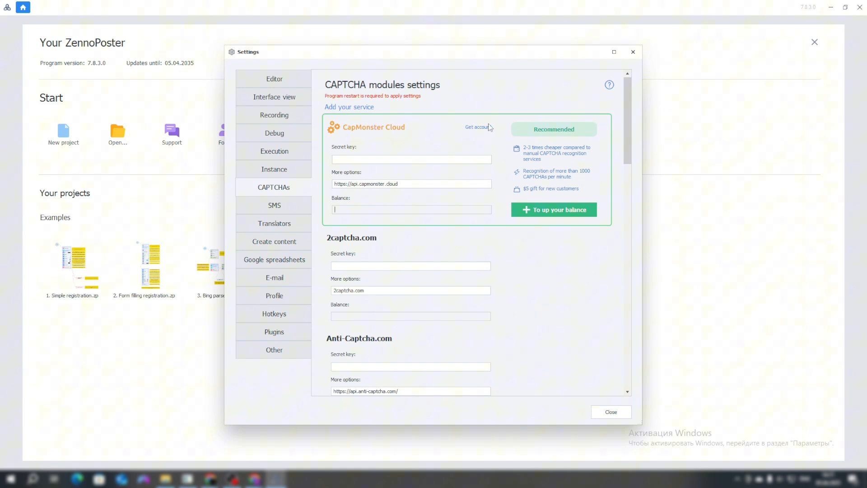
pyautogui.moveTo(378, 158)
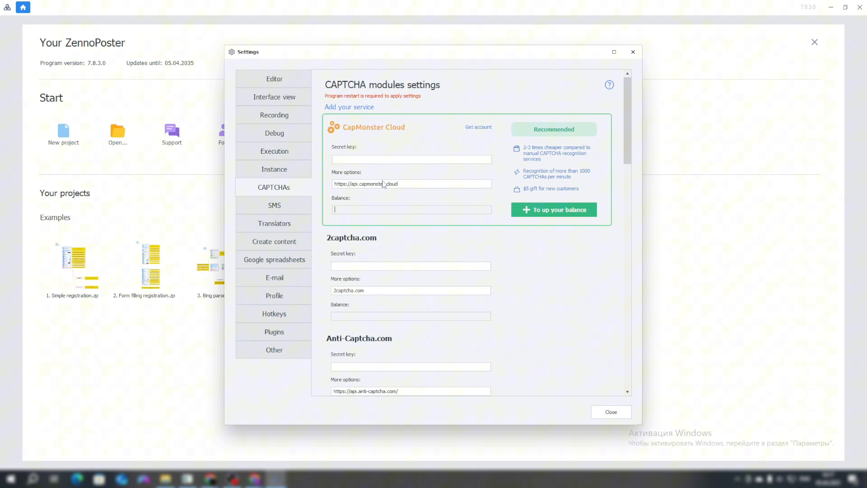
pyautogui.moveTo(423, 193)
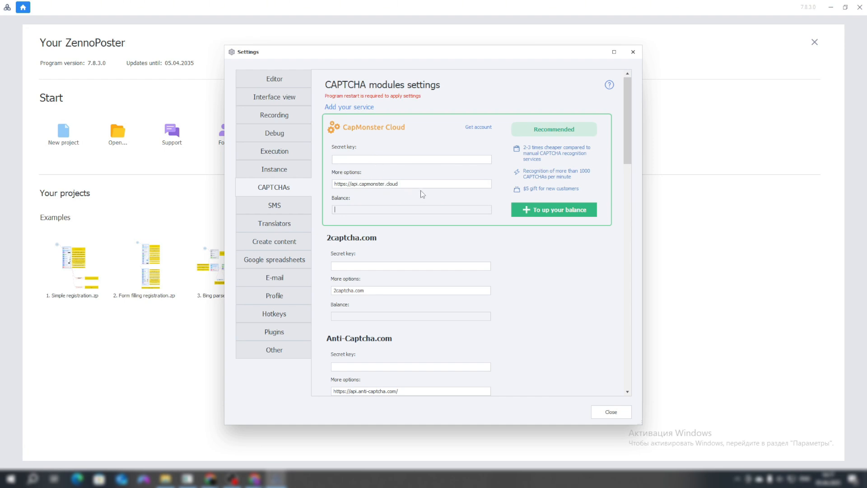
pyautogui.moveTo(401, 141)
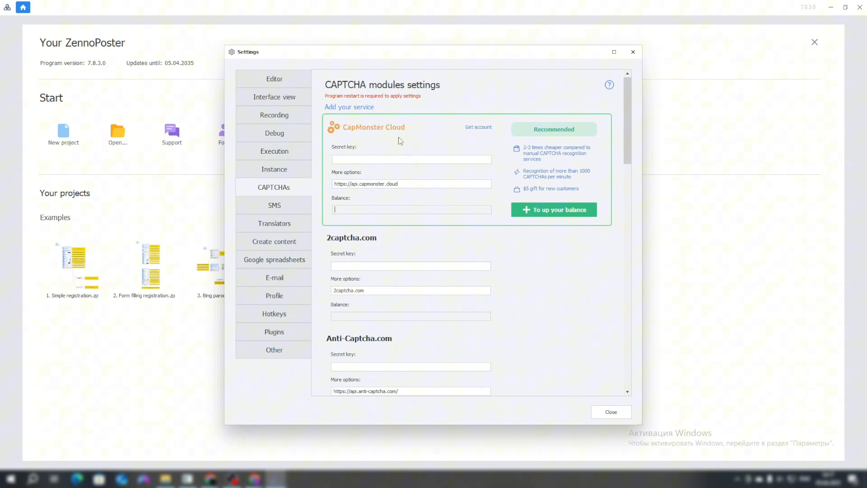
pyautogui.moveTo(543, 195)
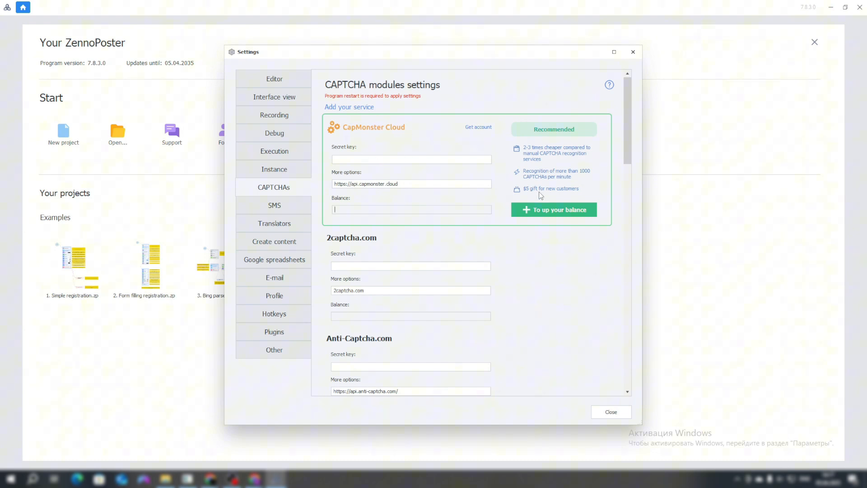
pyautogui.moveTo(564, 221)
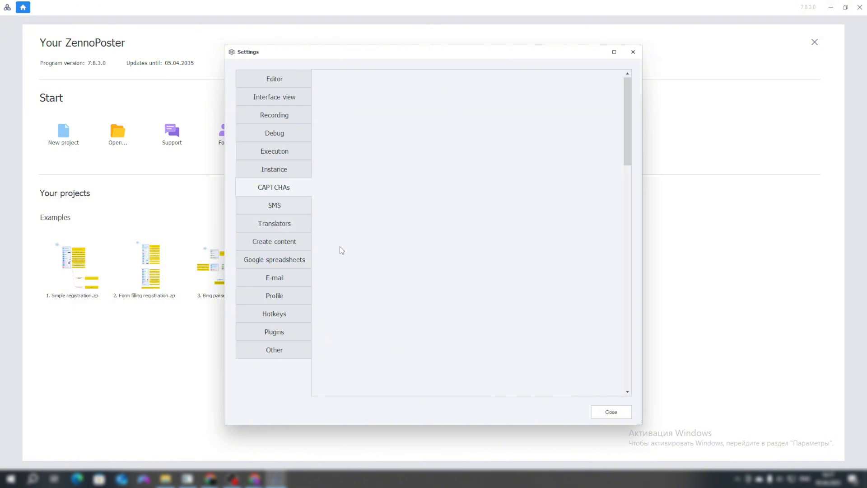
pyautogui.click(274, 205)
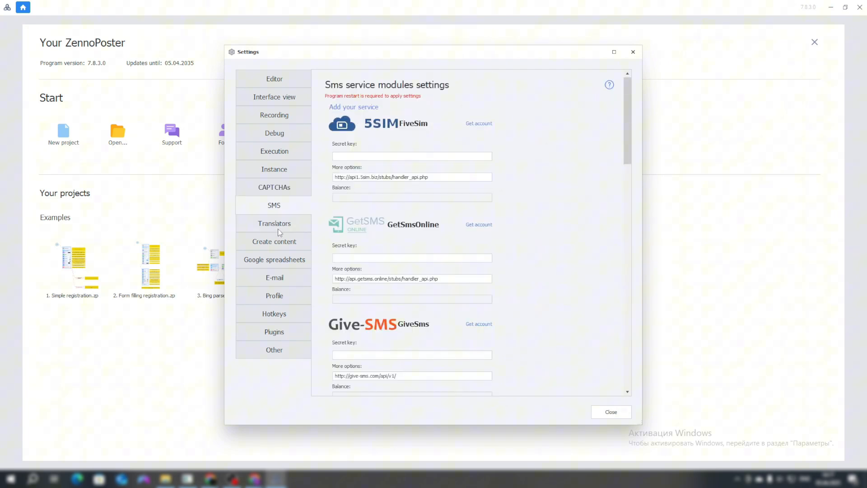
pyautogui.moveTo(623, 211)
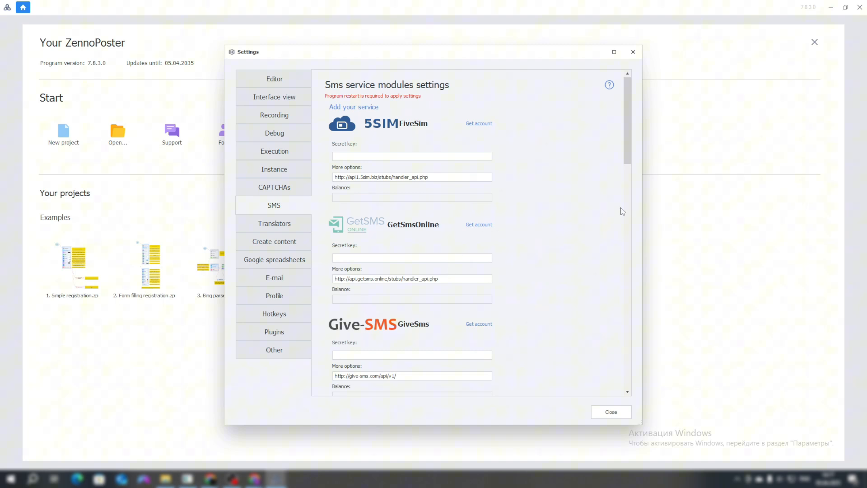
# Browse the Translators, Create content and Google spreadsheets pages, ending on E-mail.
pyautogui.click(274, 224)
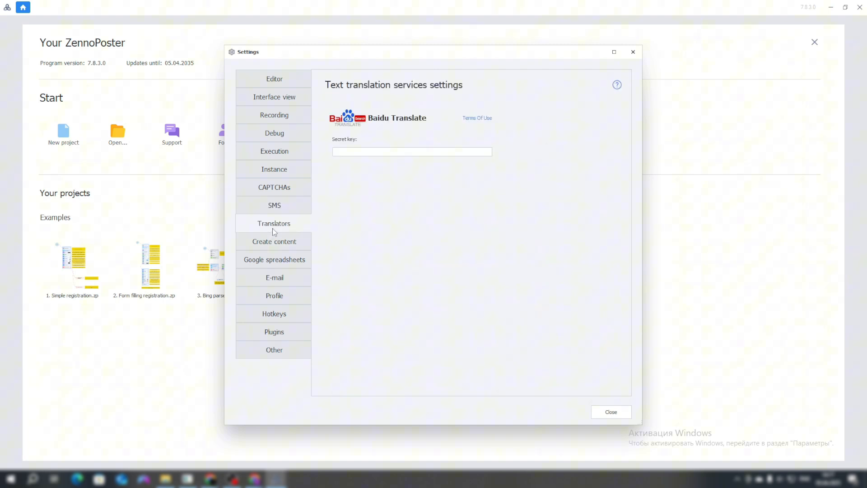
pyautogui.scroll(-3)
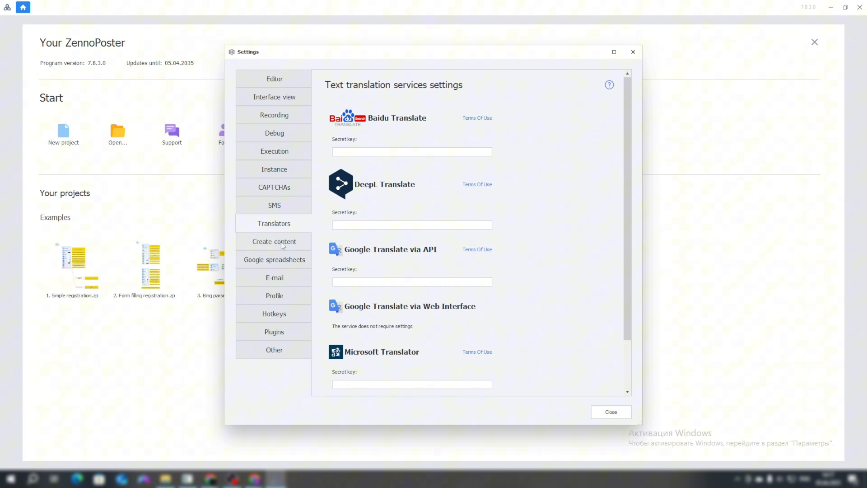
pyautogui.click(274, 241)
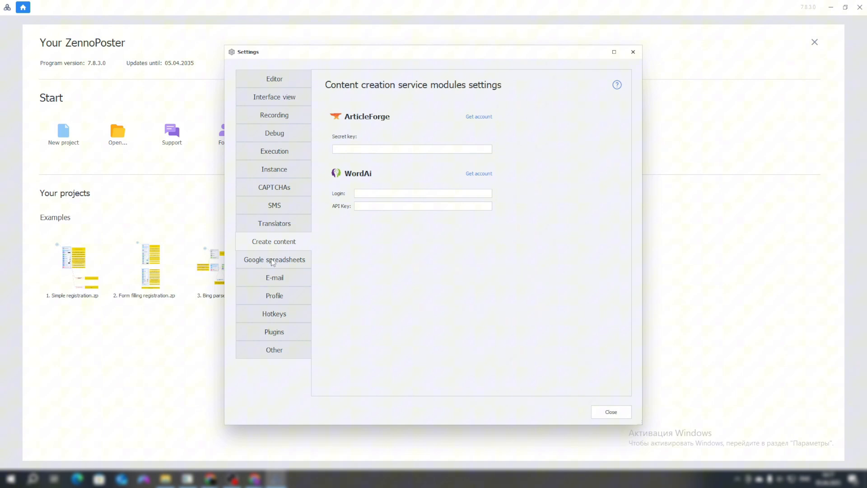
pyautogui.click(274, 259)
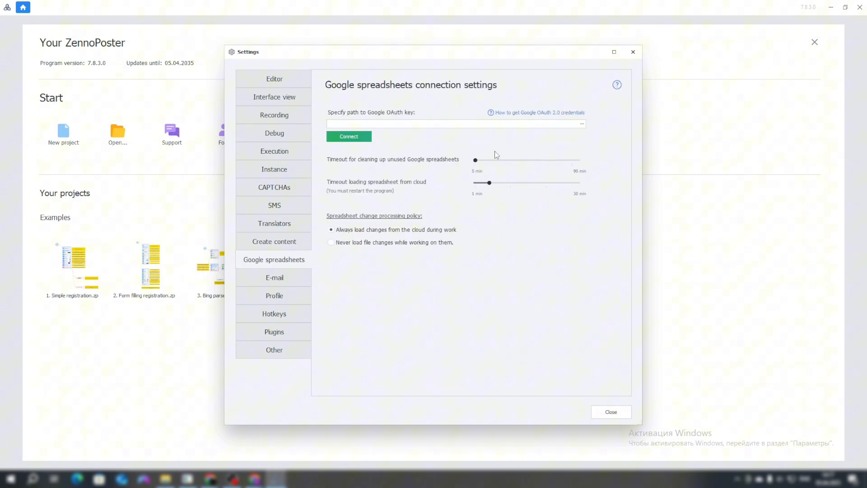
pyautogui.click(273, 277)
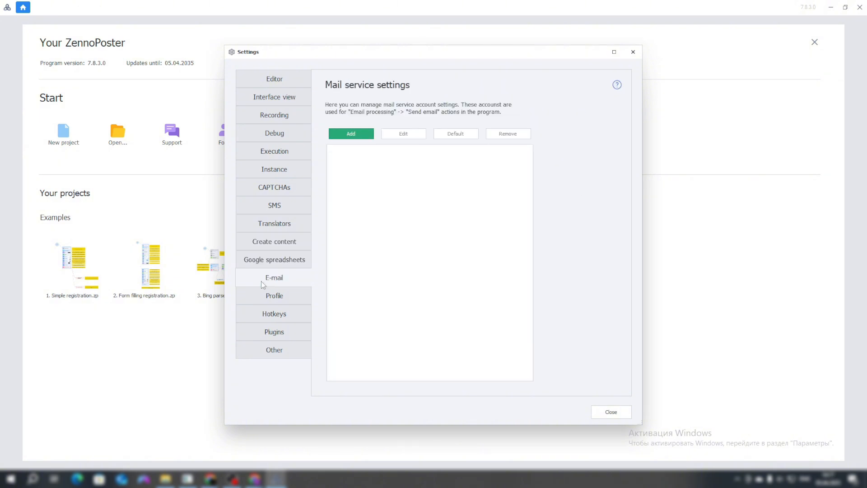
pyautogui.moveTo(468, 273)
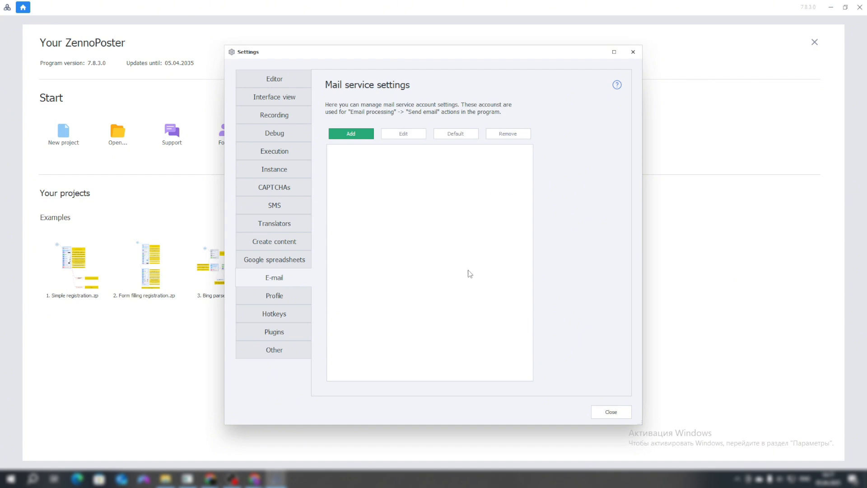
# Pass through the Profile and Hotkeys pages to reach the Plugins page.
pyautogui.click(274, 295)
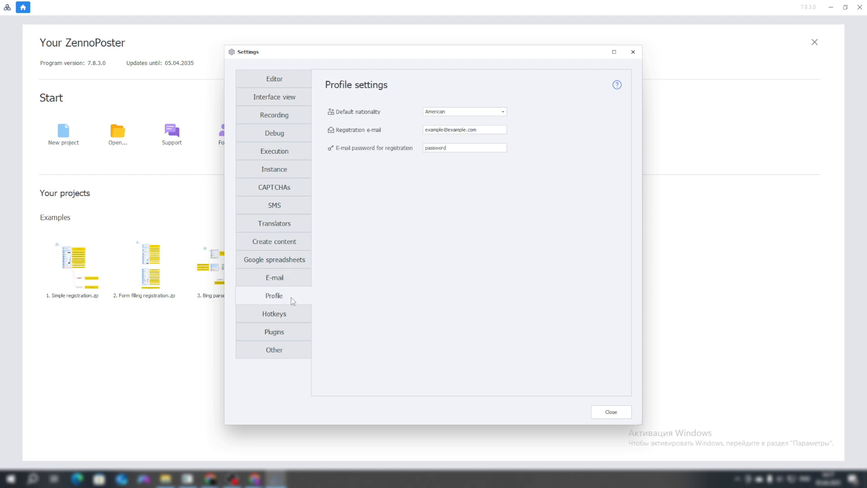
pyautogui.click(274, 313)
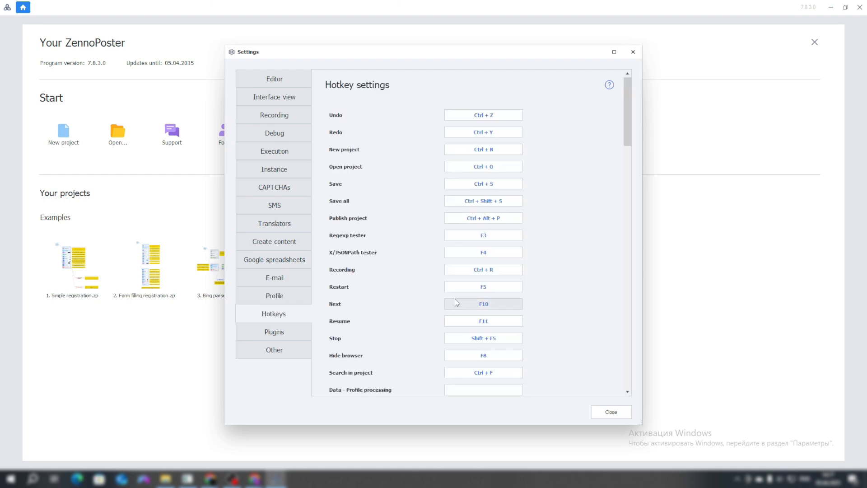
pyautogui.click(274, 332)
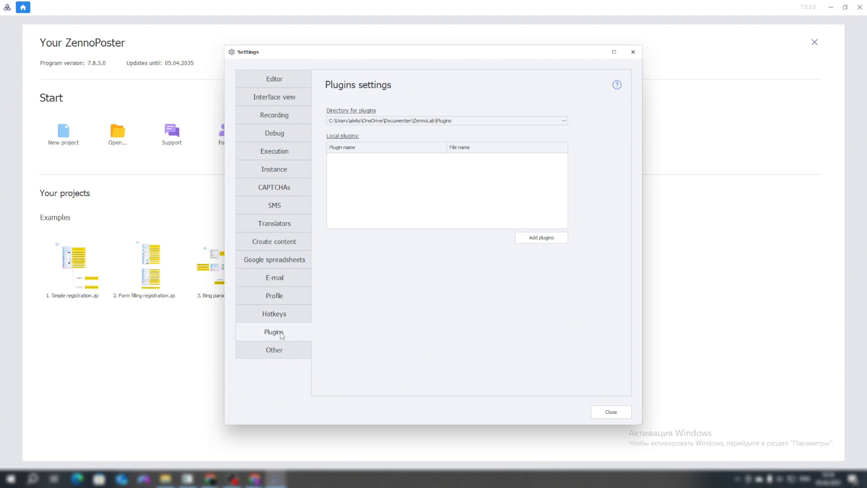
pyautogui.moveTo(299, 352)
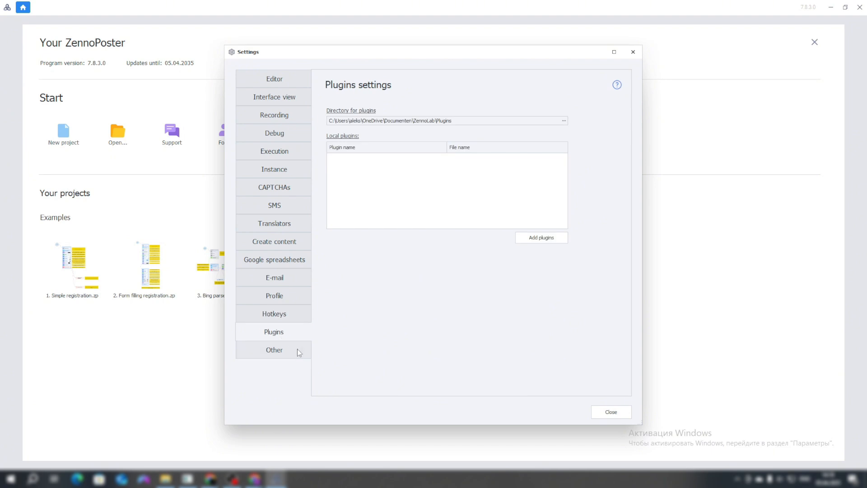
# On the Other settings page, keep log records for 48 hours and at most 9999 per task.
pyautogui.click(273, 349)
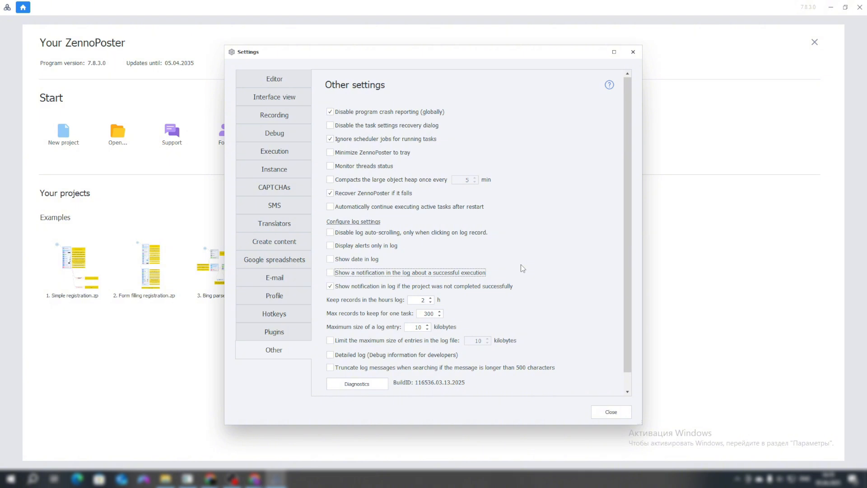
pyautogui.moveTo(431, 304)
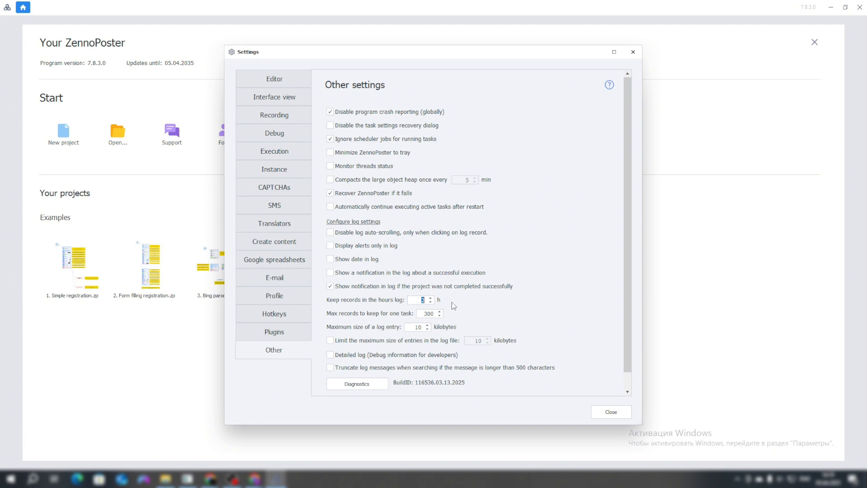
pyautogui.write('48')
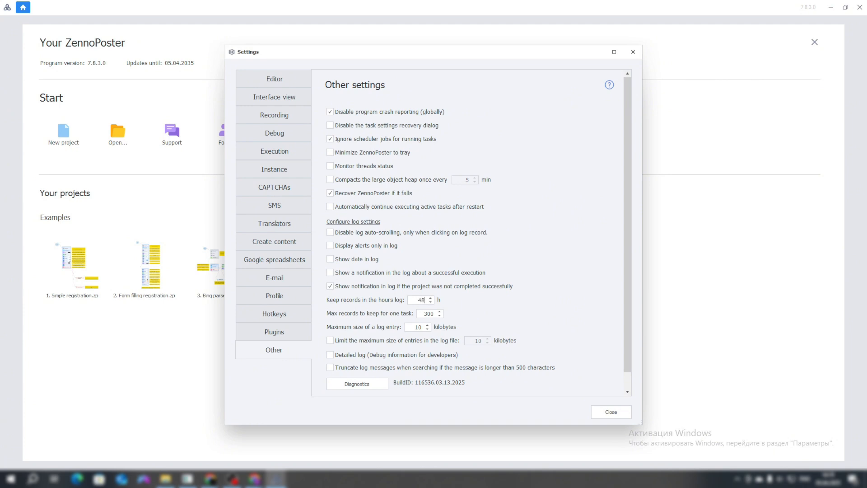
pyautogui.tripleClick(426, 313)
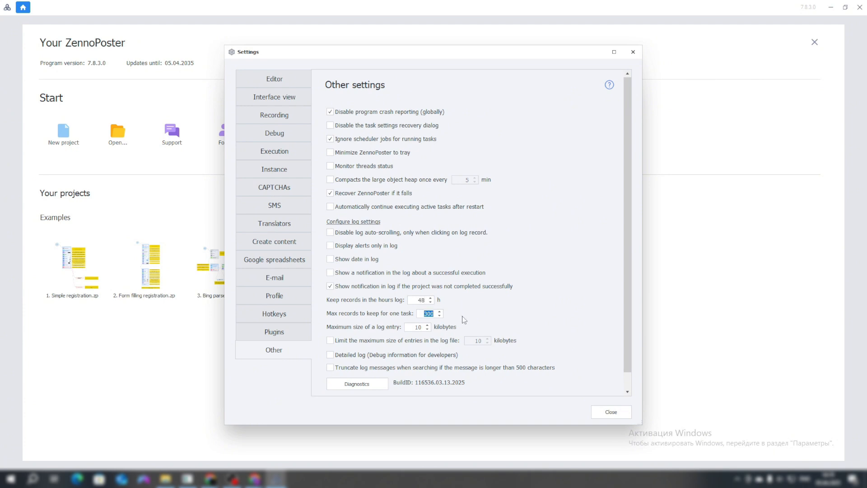
pyautogui.write('9999')
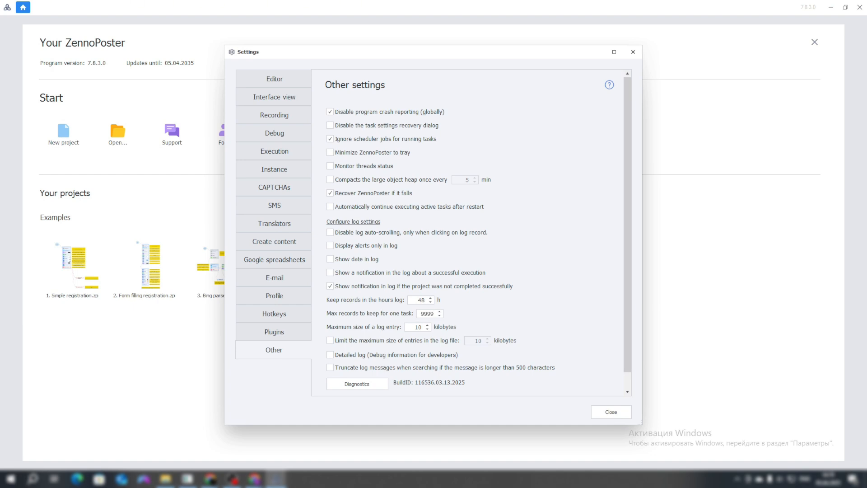
pyautogui.moveTo(487, 320)
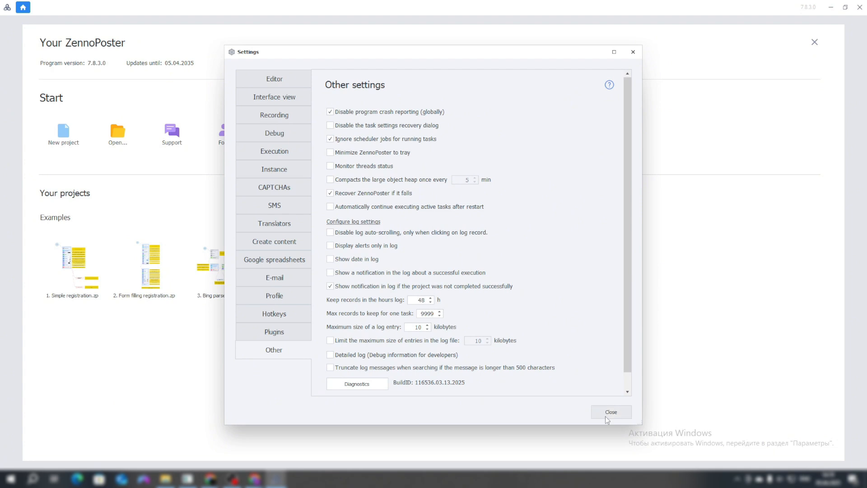
# Close Settings, briefly open a new project, then return to the dark-themed start page.
pyautogui.click(612, 411)
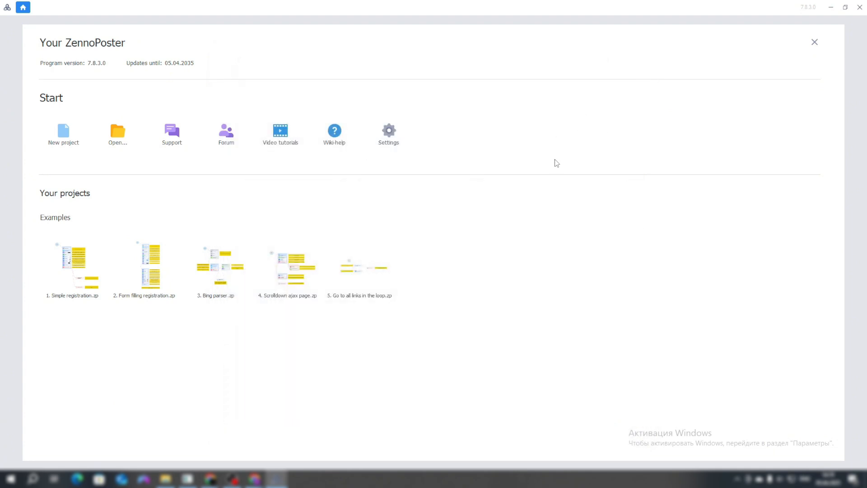
pyautogui.moveTo(858, 24)
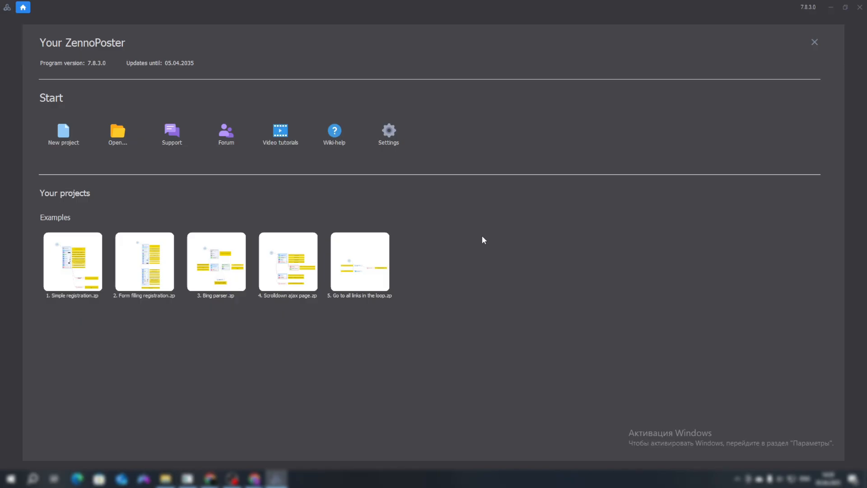
pyautogui.moveTo(768, 131)
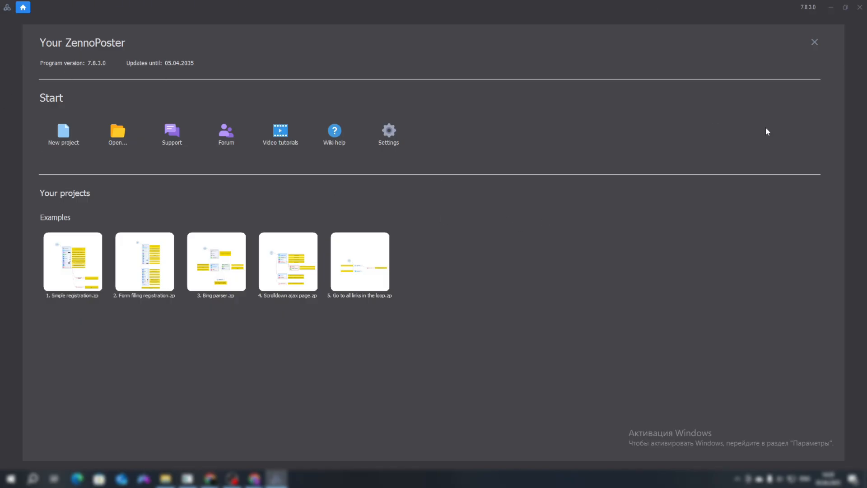
pyautogui.moveTo(310, 184)
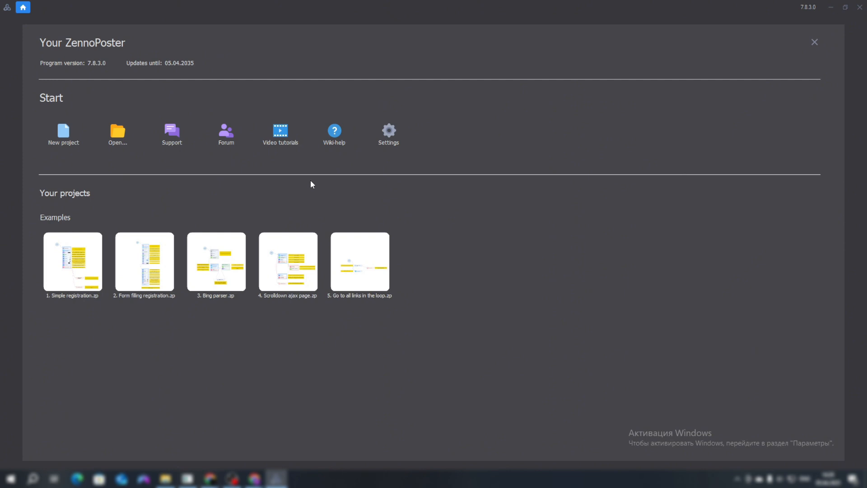
pyautogui.moveTo(365, 200)
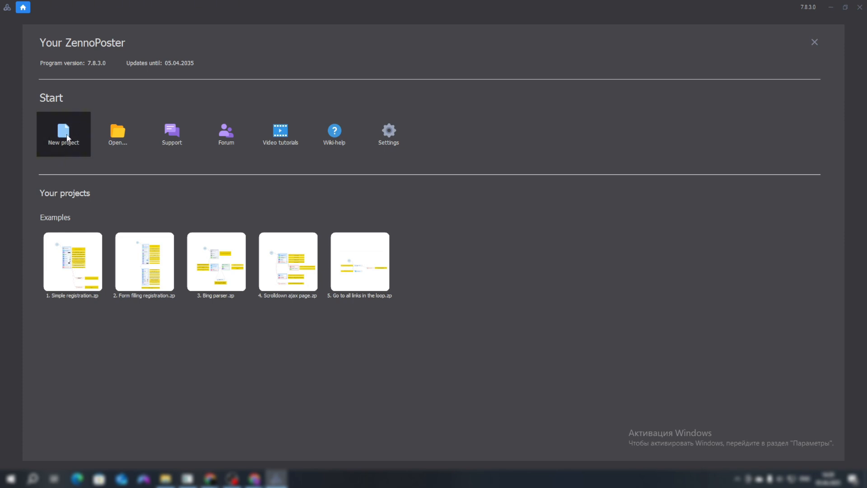
pyautogui.click(63, 134)
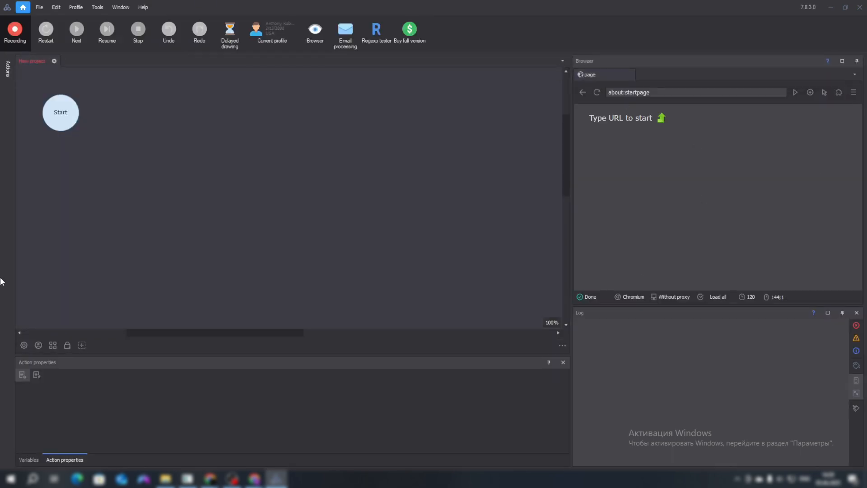
pyautogui.click(21, 8)
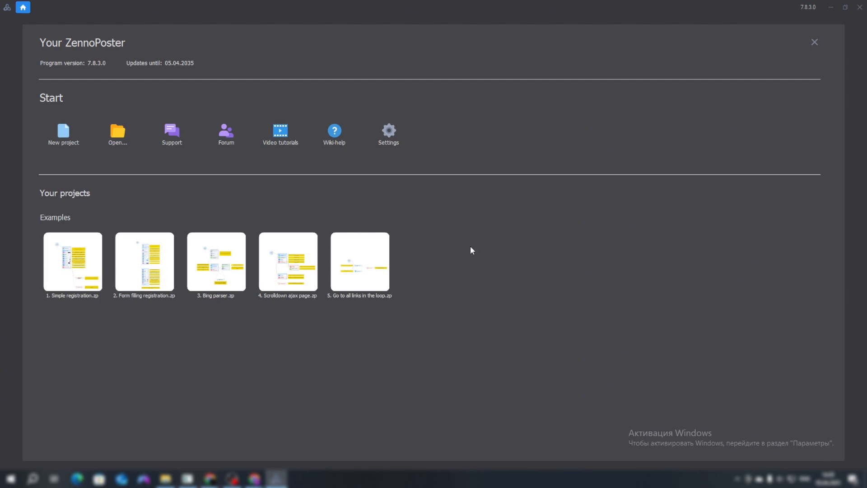
pyautogui.moveTo(638, 139)
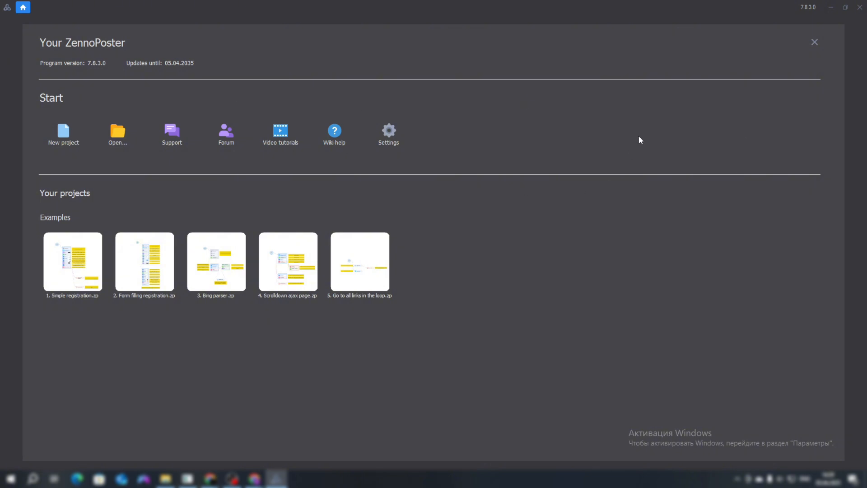
pyautogui.moveTo(613, 218)
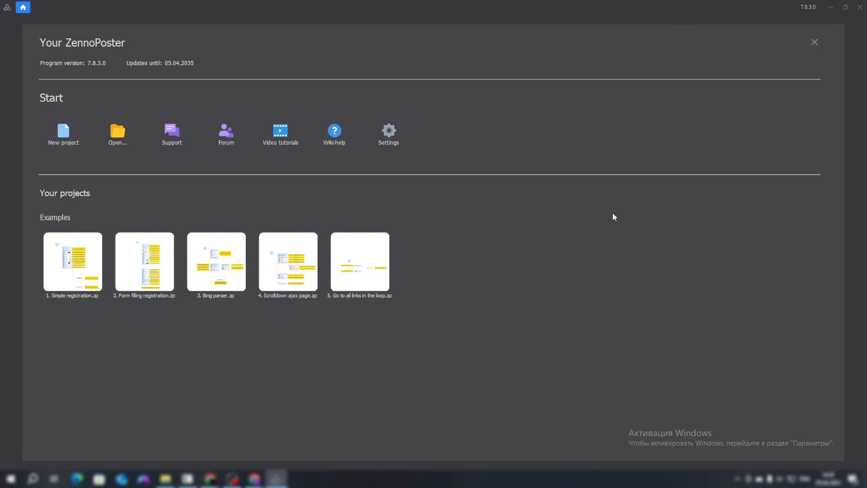
pyautogui.moveTo(67, 142)
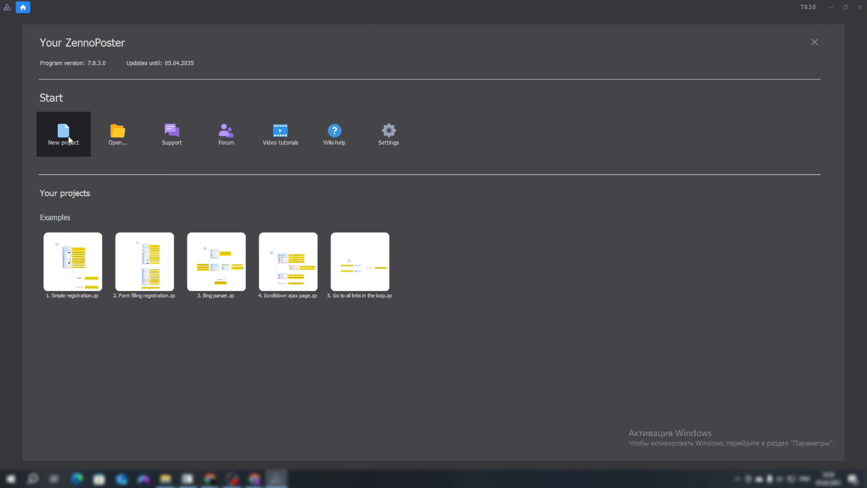
# Start a new project and enable the Element tree and Traffic panels from the Window menu.
pyautogui.click(63, 131)
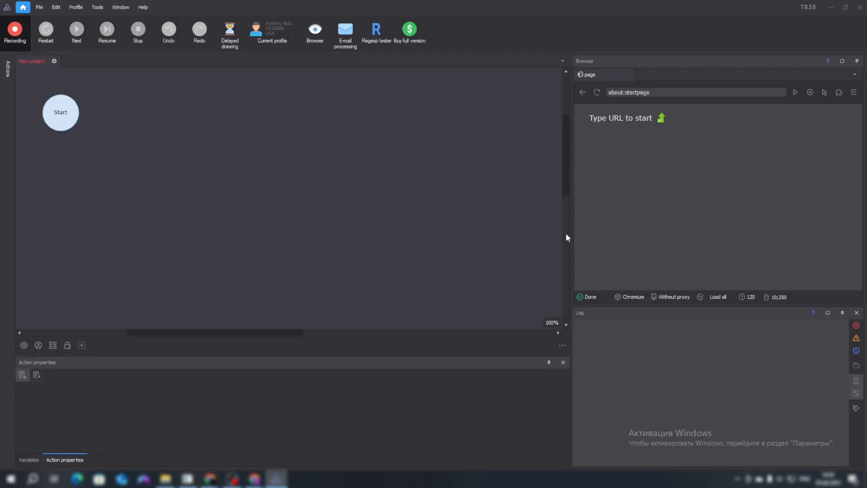
pyautogui.moveTo(222, 113)
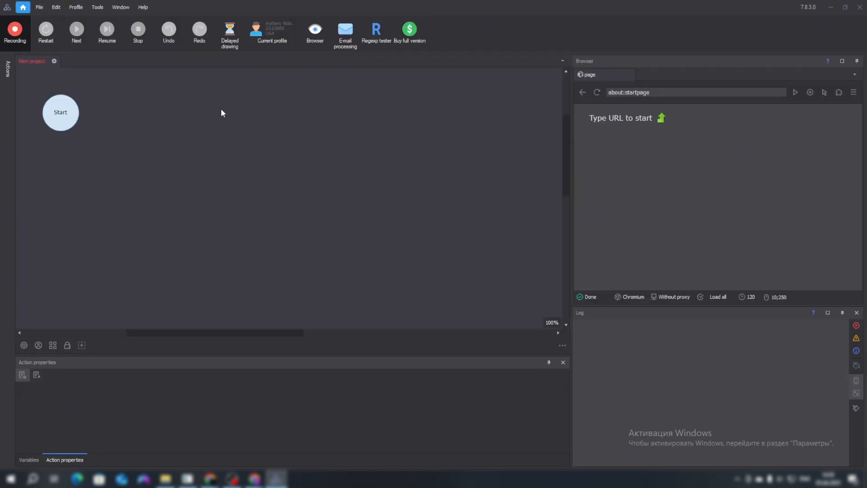
pyautogui.click(15, 27)
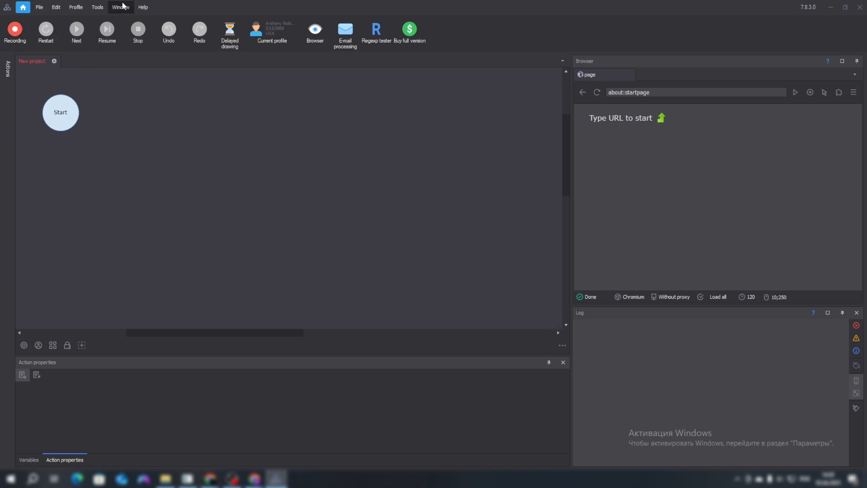
pyautogui.click(120, 7)
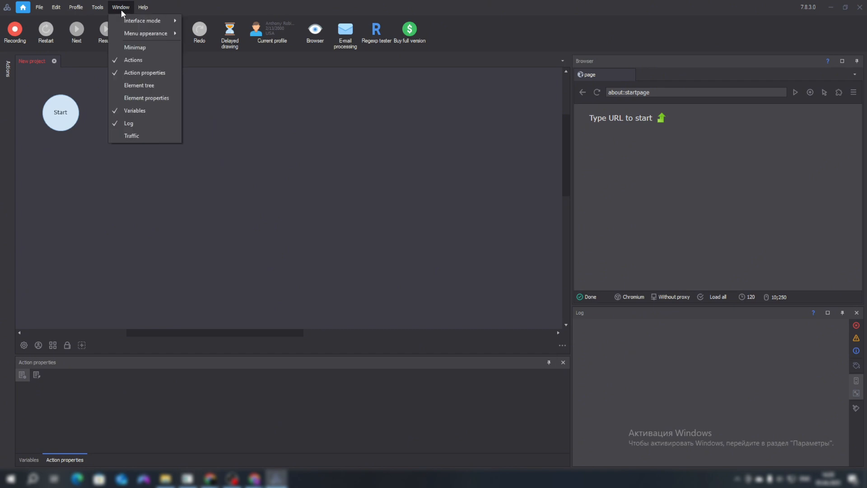
pyautogui.moveTo(139, 85)
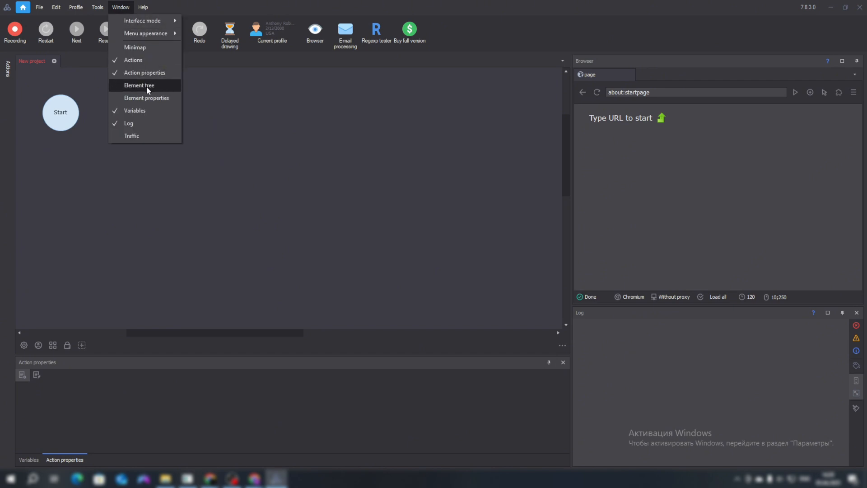
pyautogui.click(139, 85)
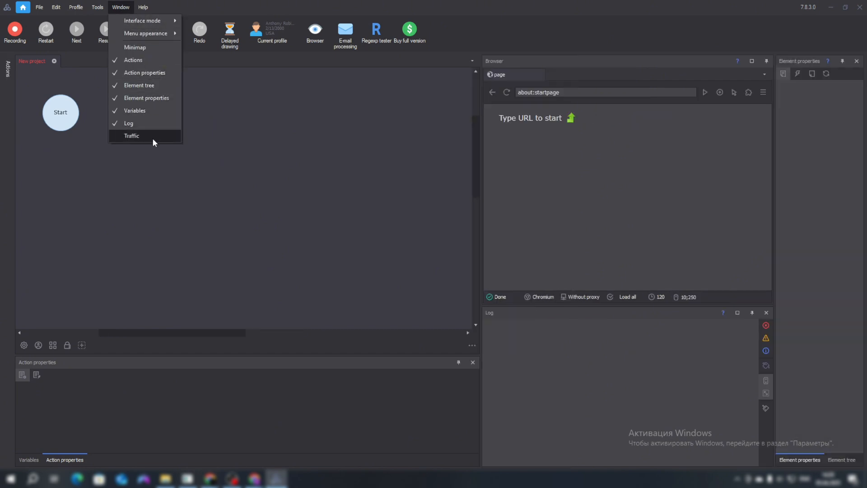
pyautogui.click(132, 136)
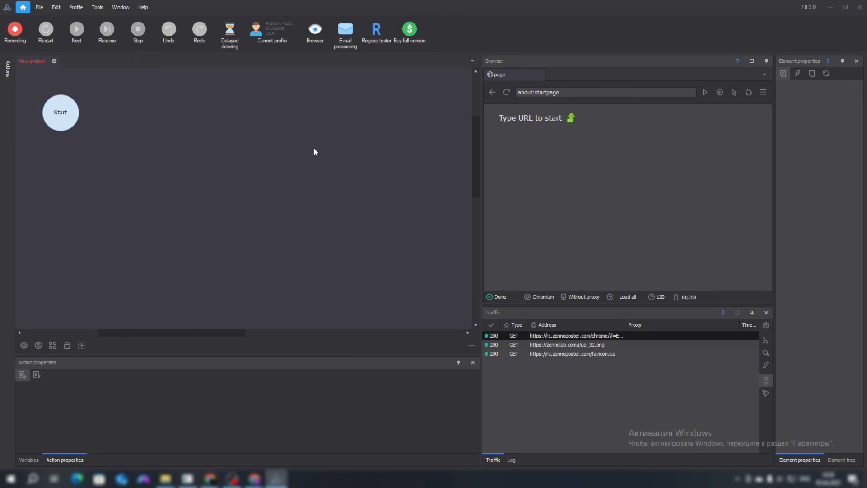
pyautogui.moveTo(634, 312)
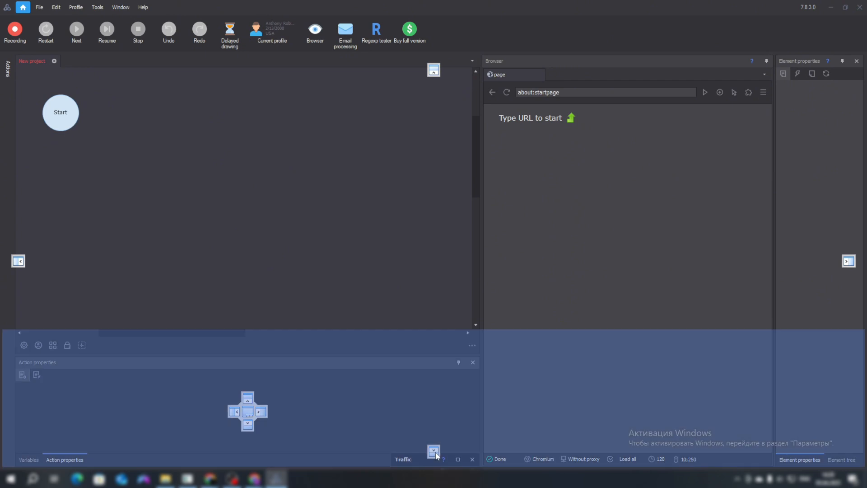
# Dock the Traffic panel at the bottom edge and collapse Traffic and Log into auto-hide tabs.
pyautogui.click(433, 457)
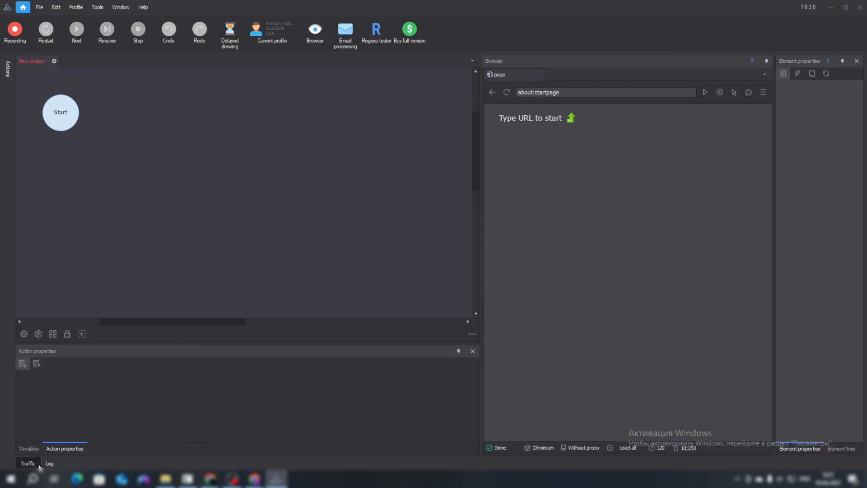
pyautogui.click(27, 463)
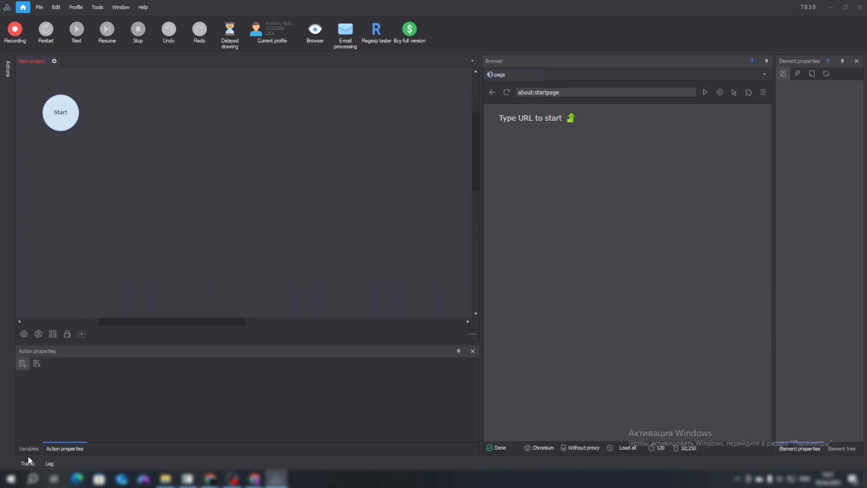
pyautogui.click(26, 462)
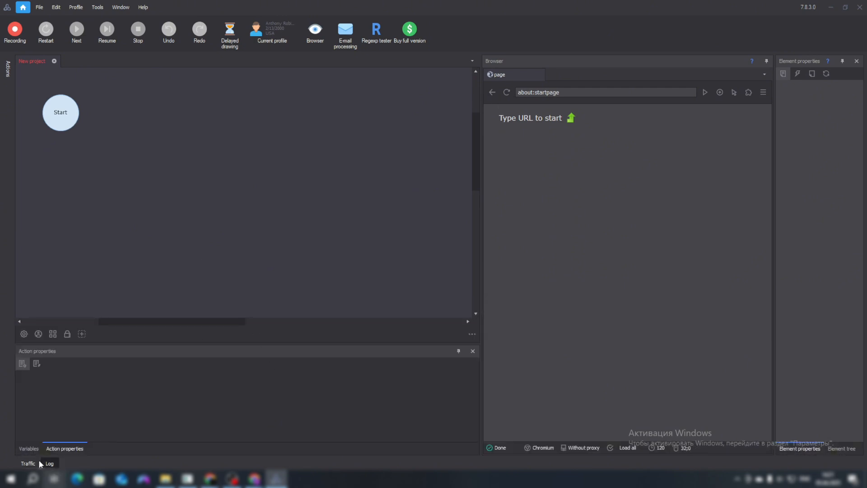
pyautogui.moveTo(172, 268)
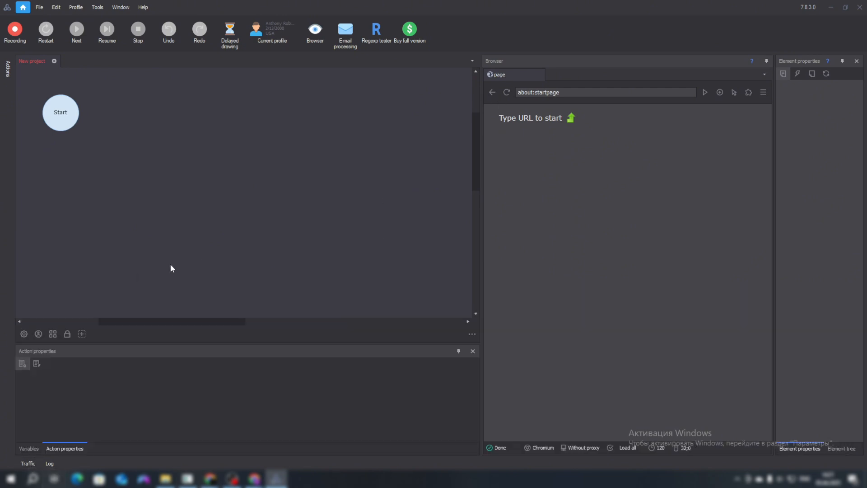
pyautogui.moveTo(63, 415)
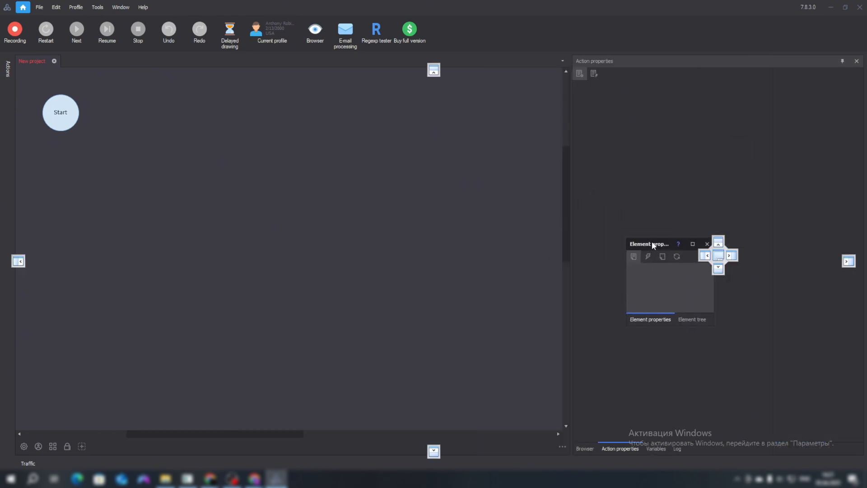
# Dock Element properties on the left and set the element panels to Auto Hide.
pyautogui.moveTo(652, 244); pyautogui.dragTo(18, 262)
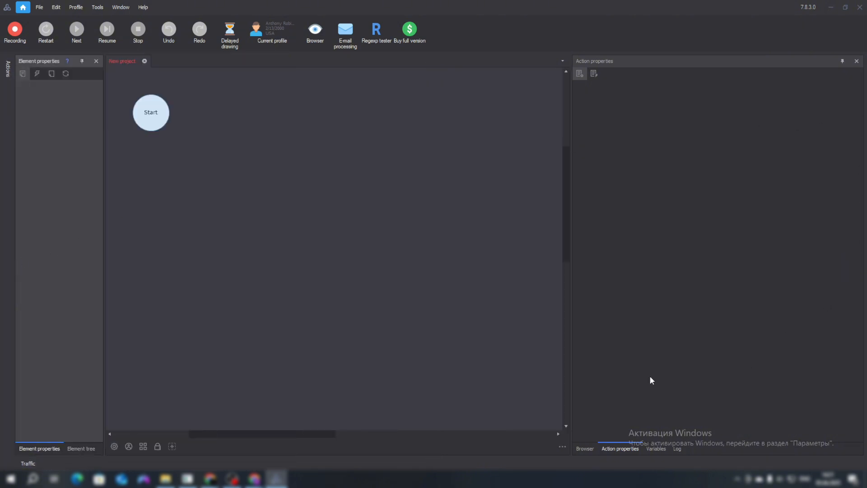
pyautogui.click(82, 449)
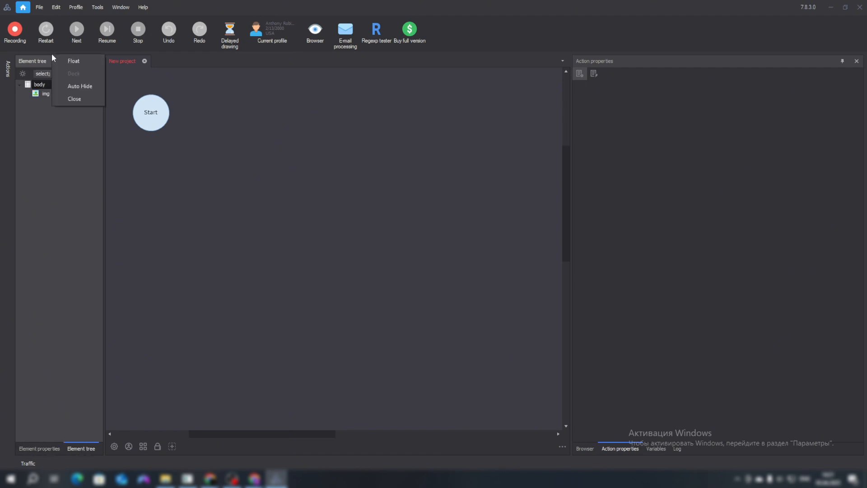
pyautogui.click(80, 86)
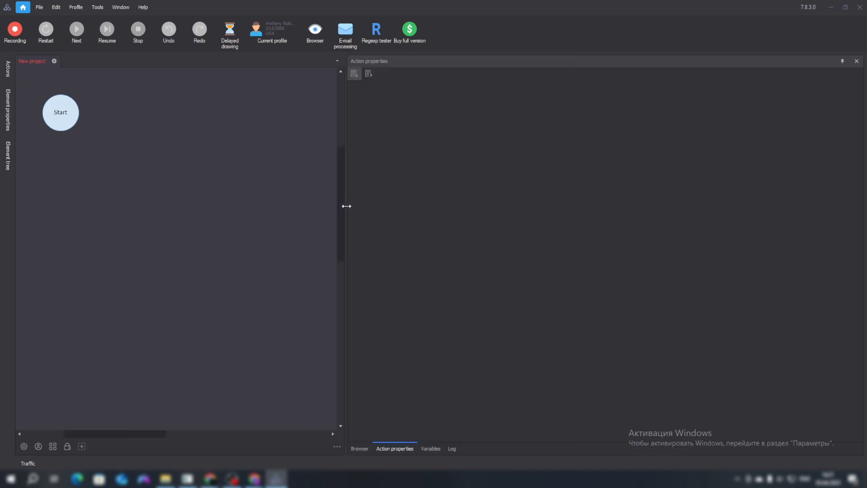
pyautogui.moveTo(494, 275)
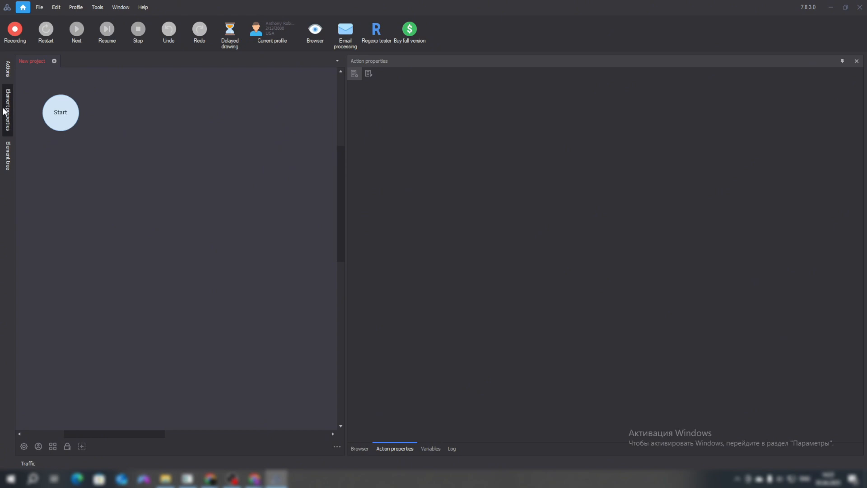
pyautogui.moveTo(253, 139)
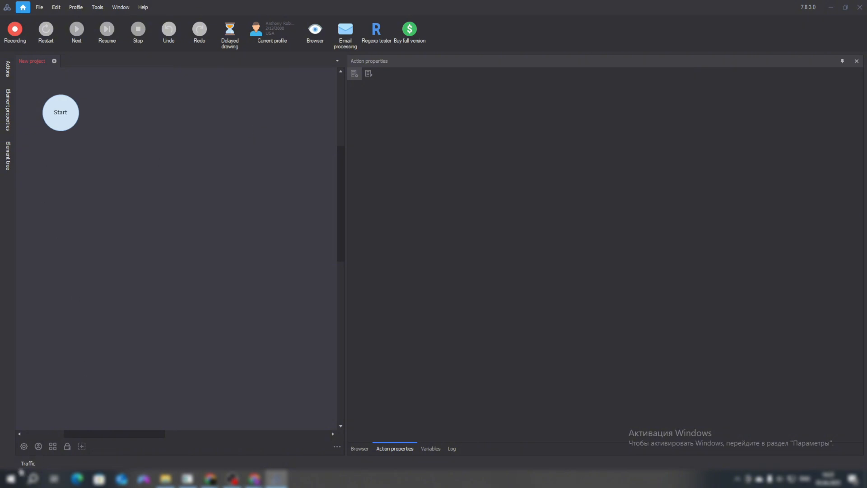
# Slide out the auto-hidden Traffic panel showing the three GET requests.
pyautogui.click(27, 463)
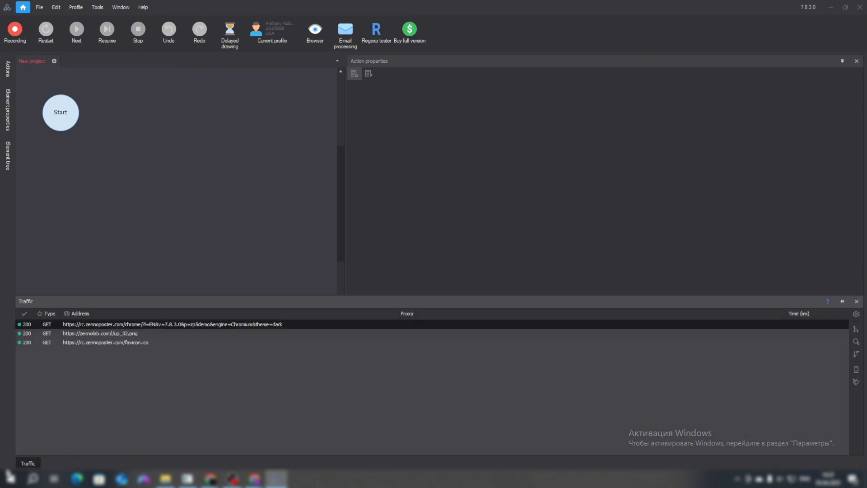
pyautogui.moveTo(118, 390)
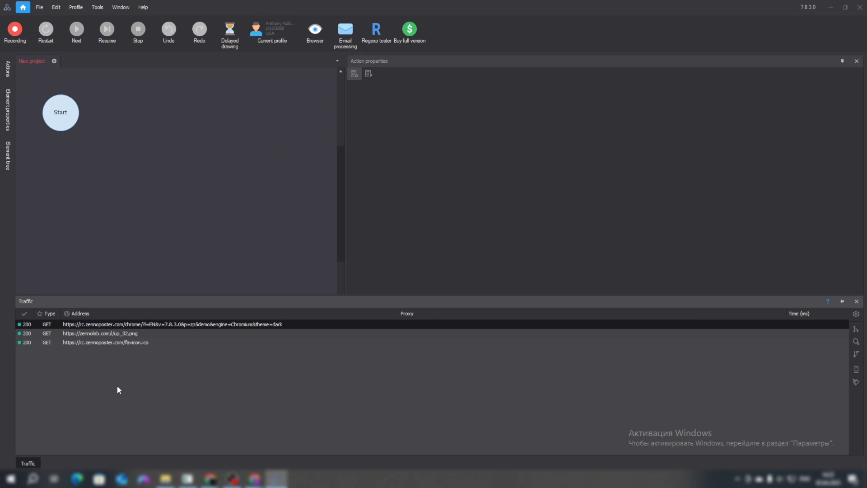
pyautogui.moveTo(200, 243)
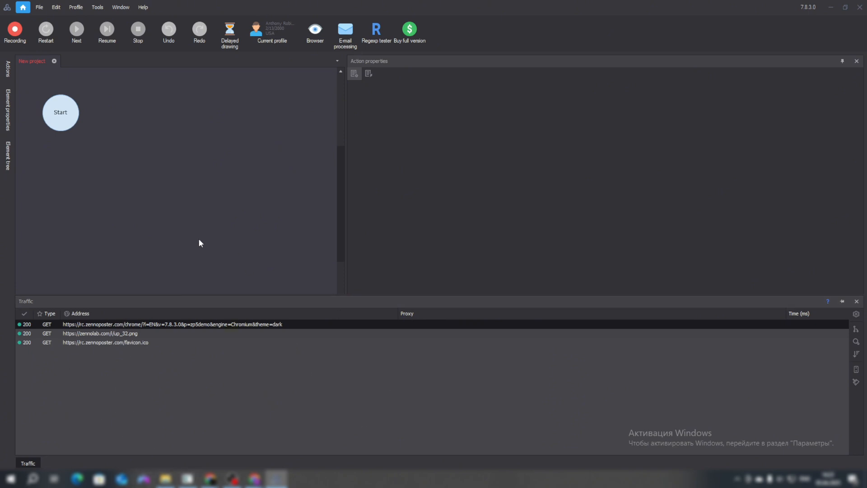